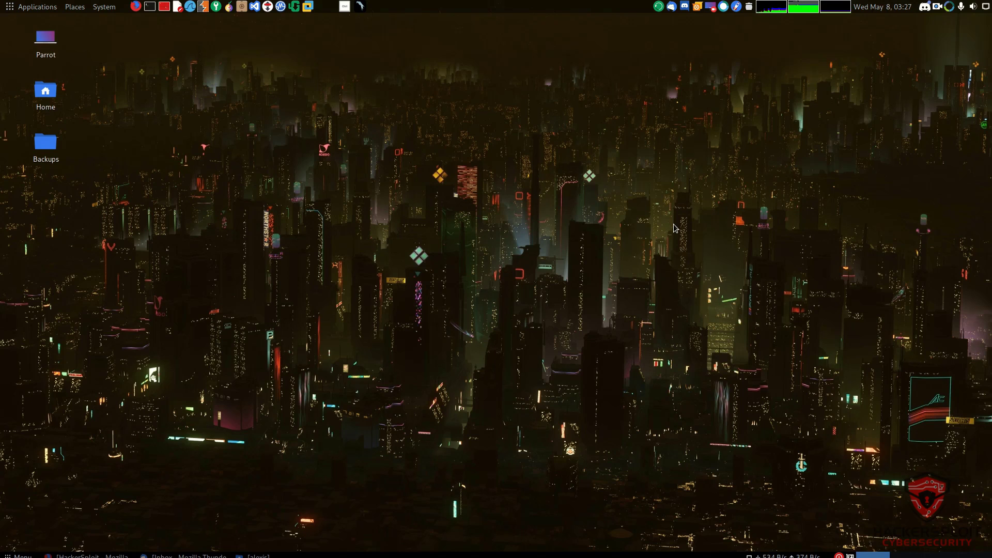
mouse_move(559, 119)
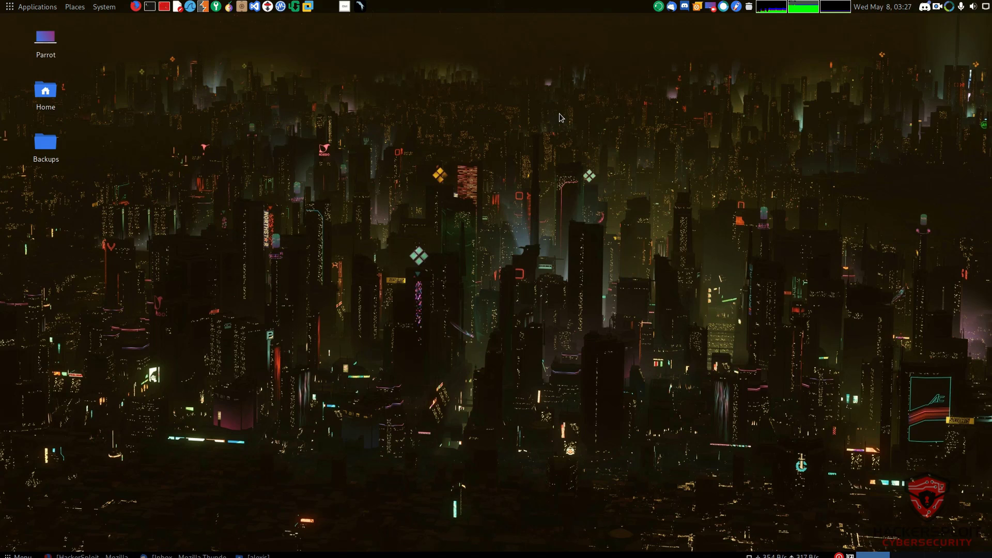
mouse_move(659, 7)
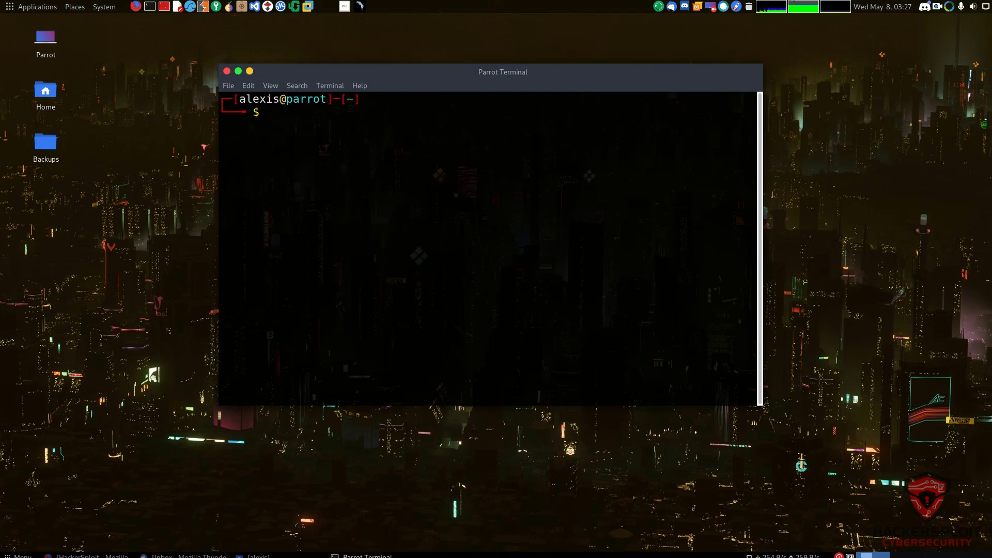
- Install rsync via sudo apt-get with the password, then start the grsync install command
text(sudo apt-get)
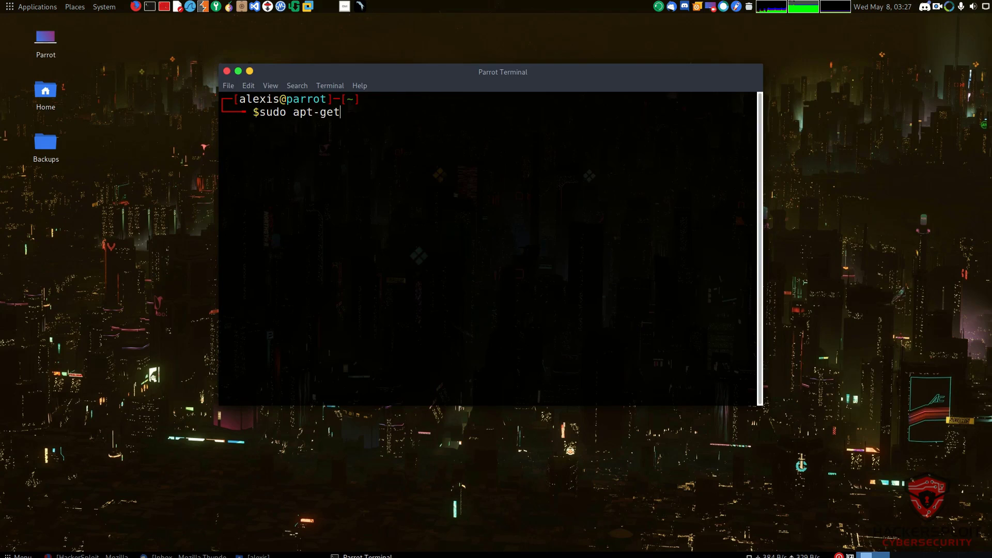
text(install r)
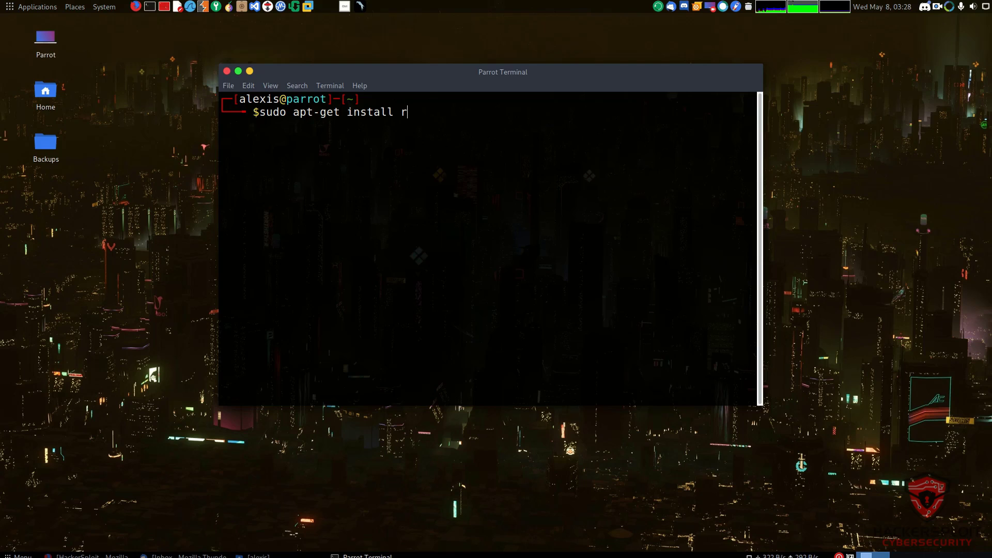
text(sync)
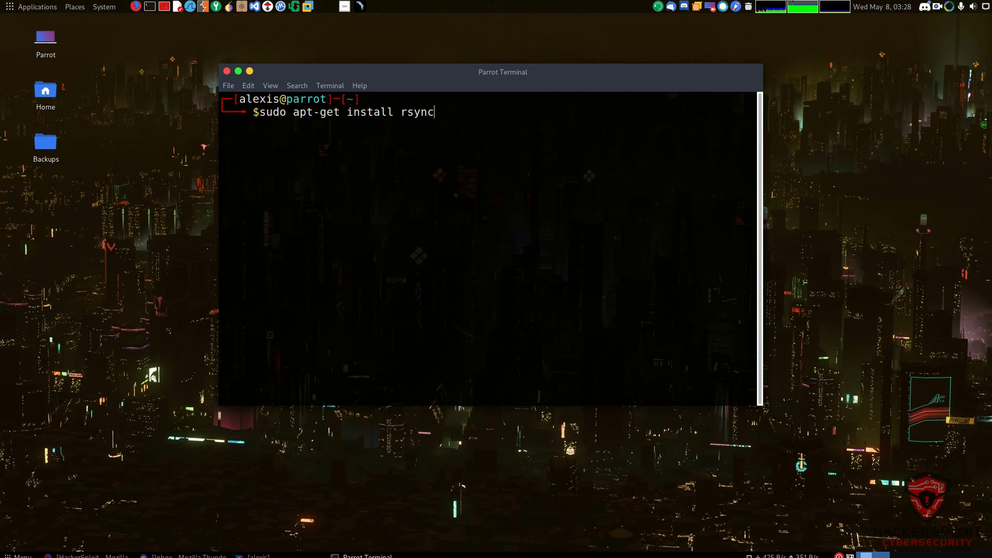
key(Return)
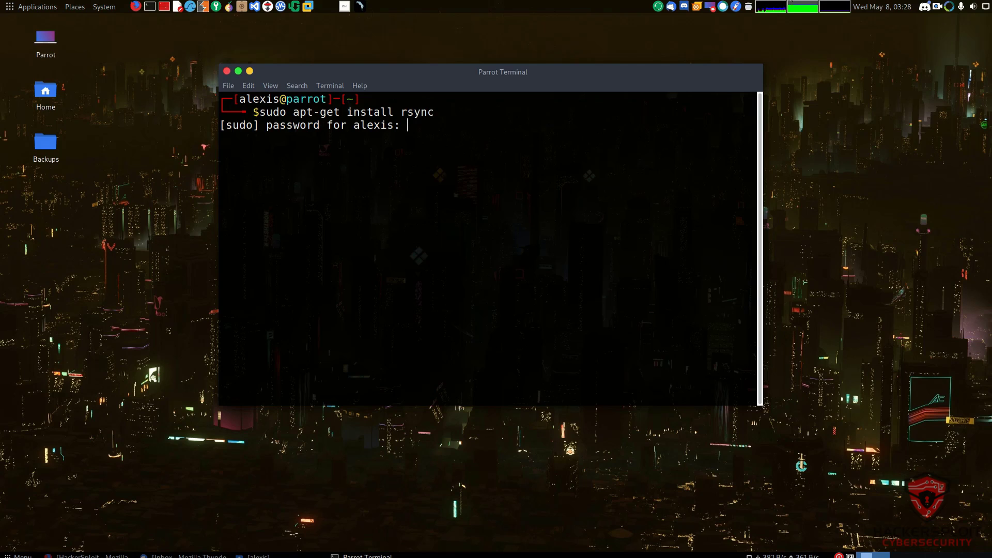
key(Return)
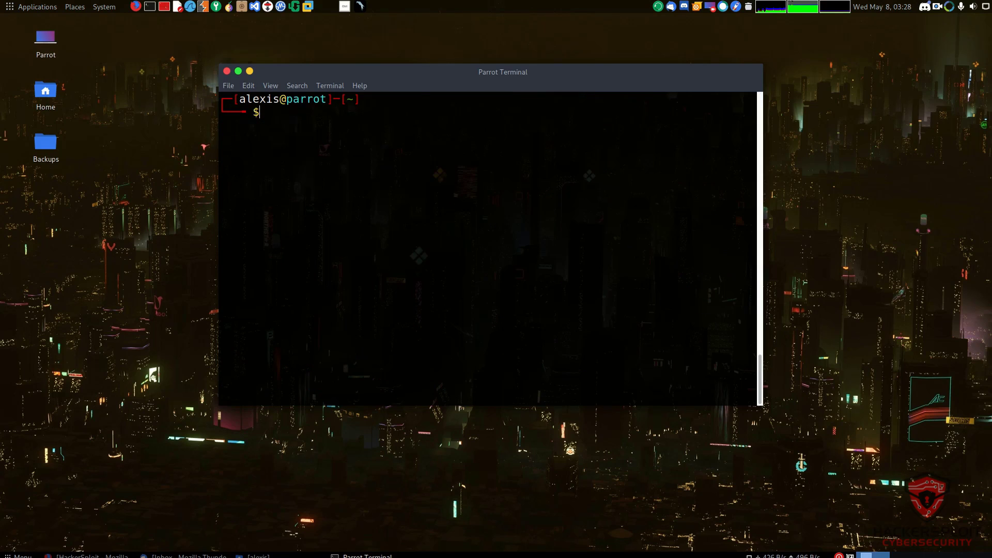
text(sudo apt-get install)
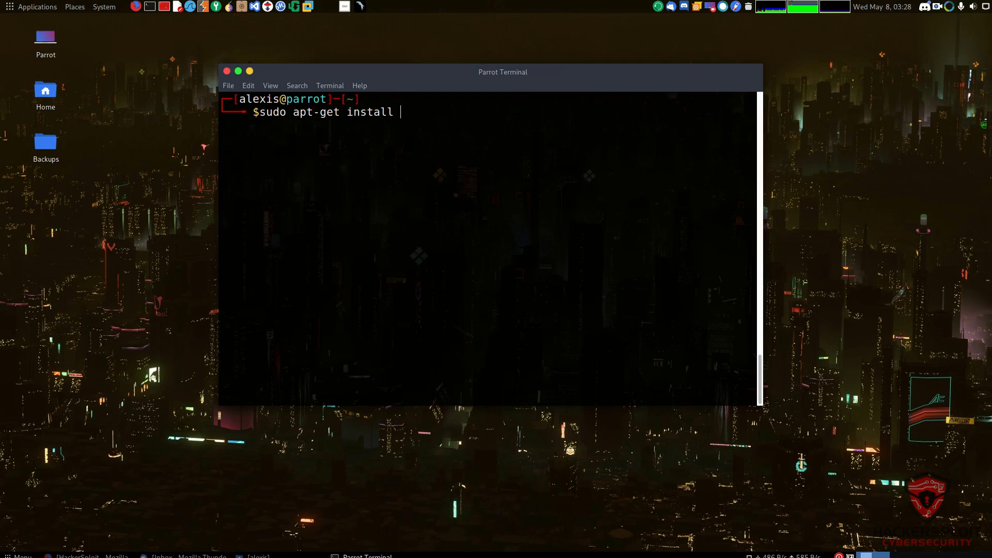
text(grs)
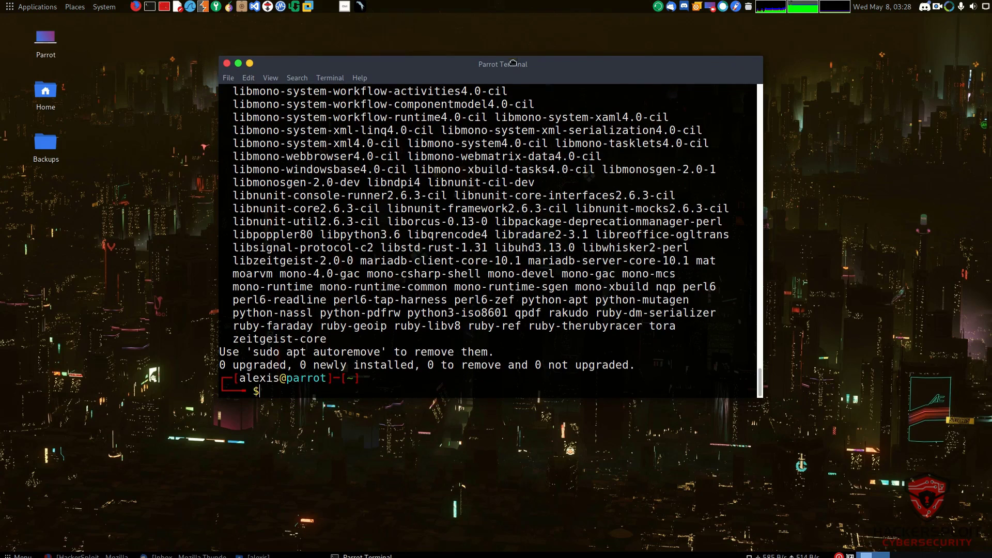
mouse_move(240, 6)
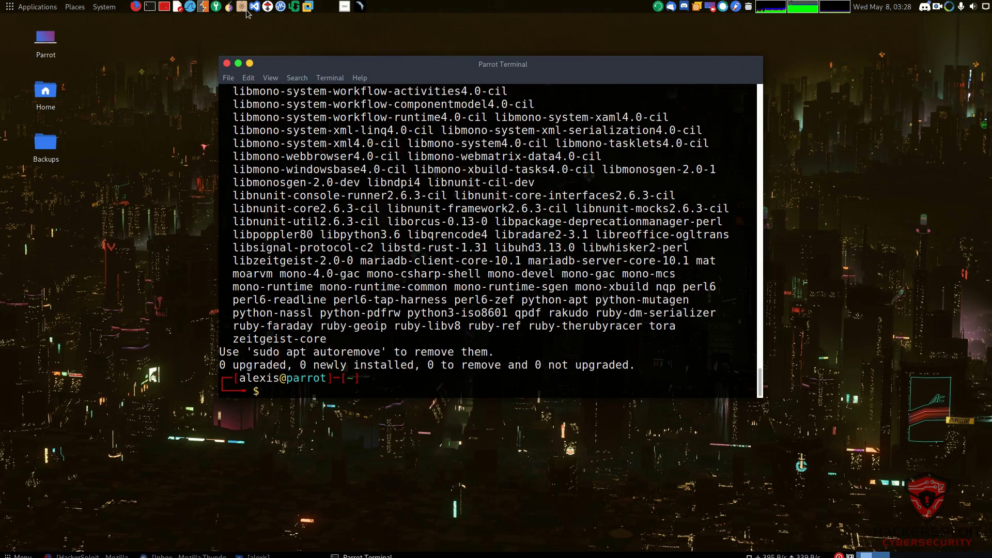
mouse_move(262, 25)
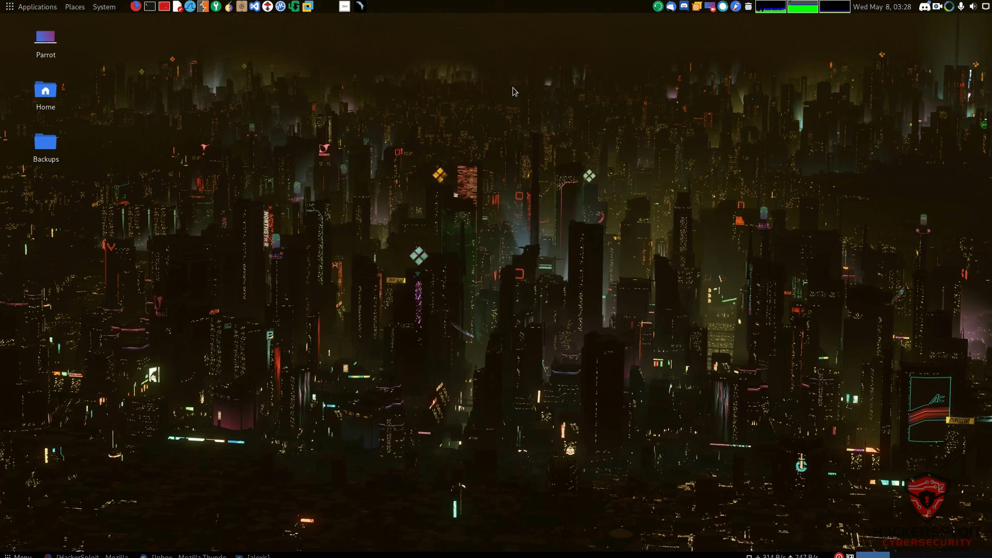
mouse_move(635, 35)
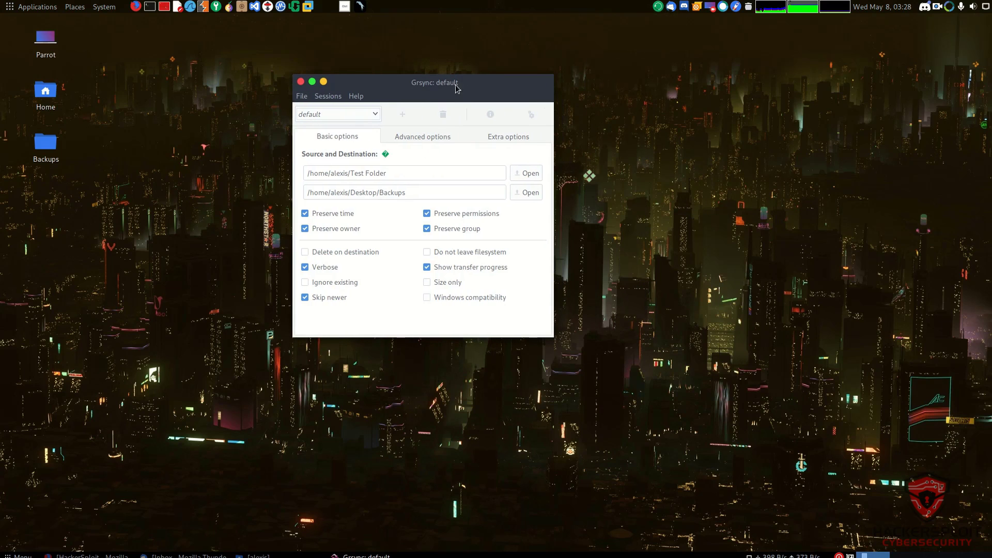
mouse_move(411, 160)
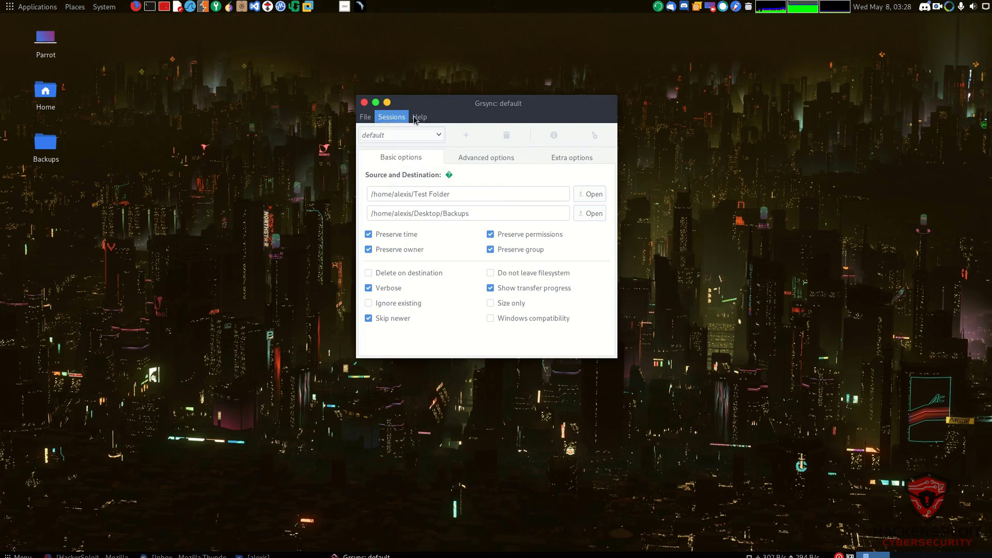
- Look through Grsync's Help and Sessions menus, then close the session list
click(419, 117)
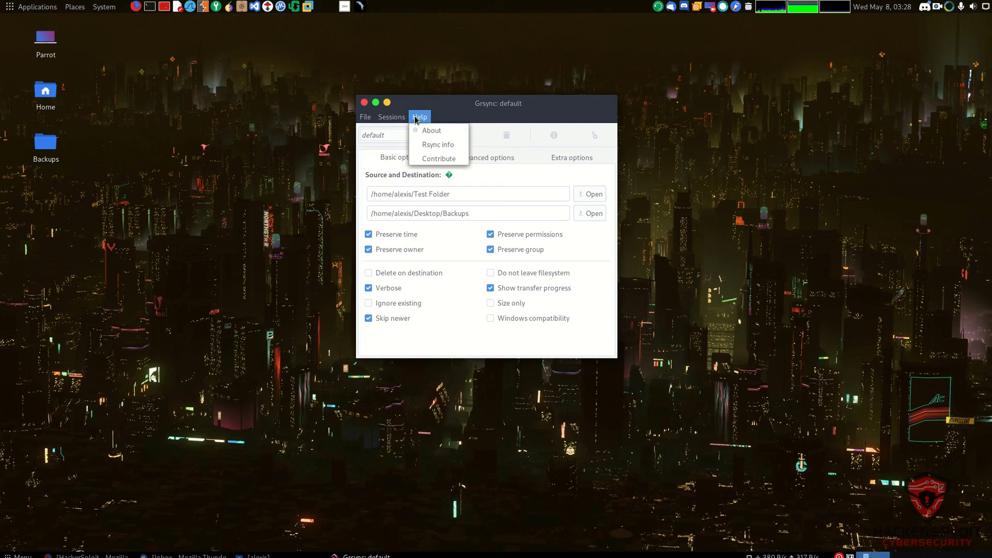
click(391, 117)
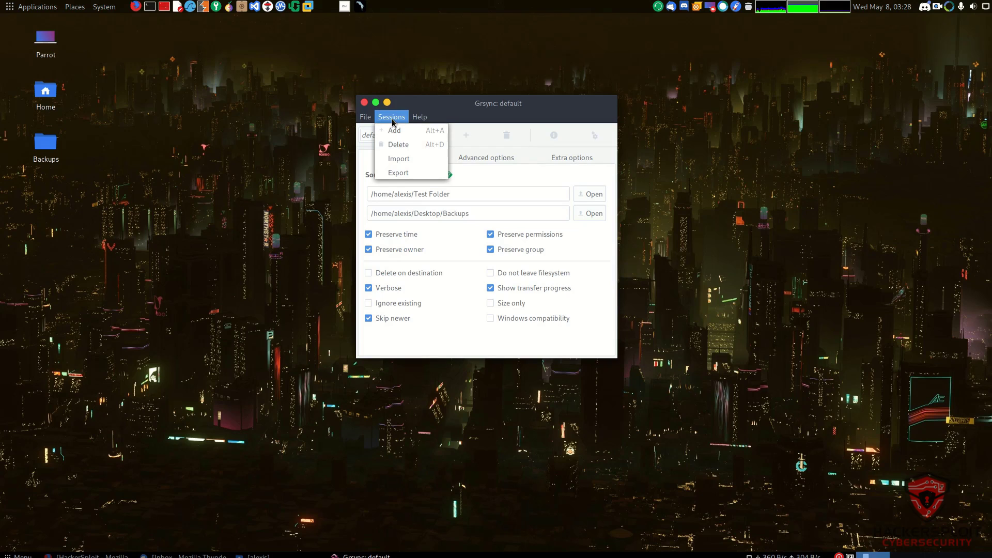
click(422, 104)
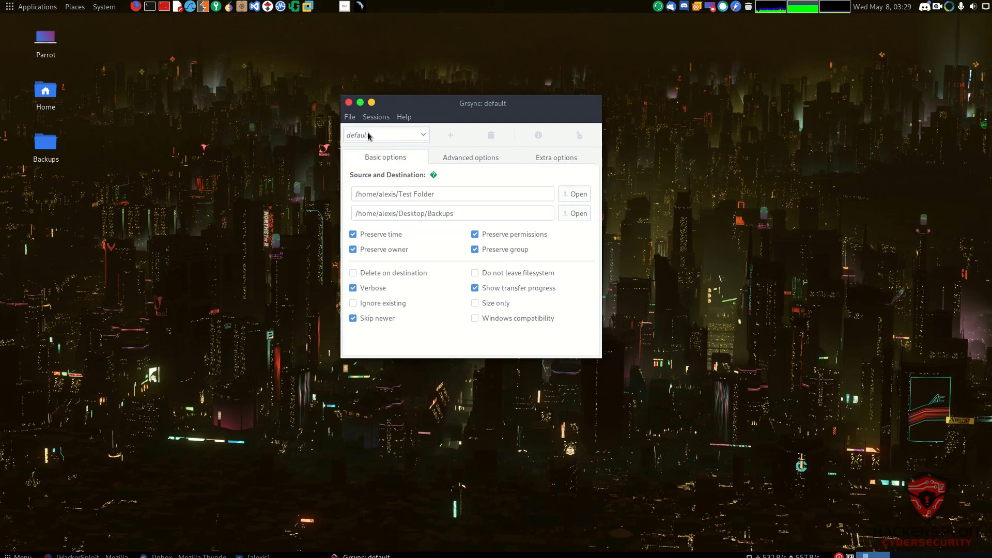
- Choose Preferences from Grsync's File menu to view the rsync executable setting
click(348, 116)
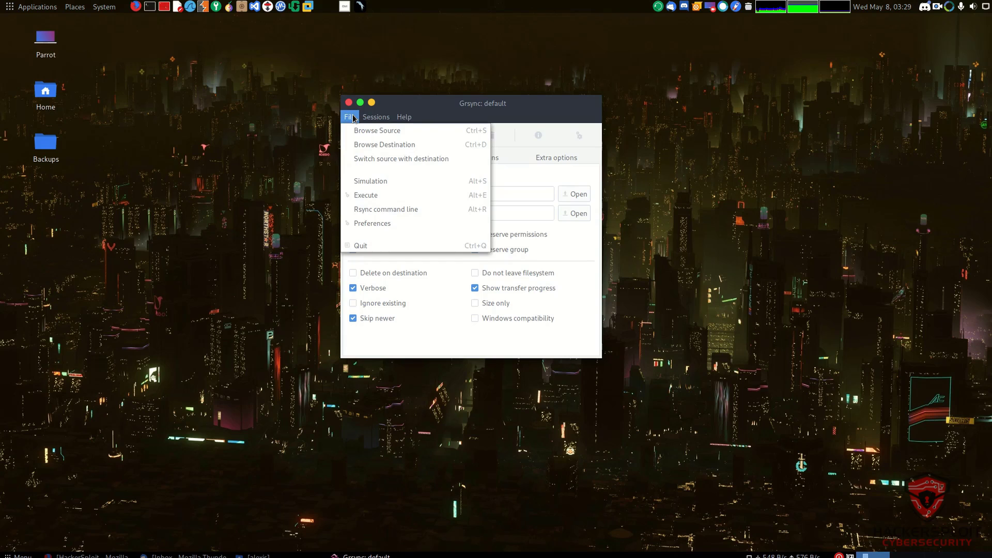
mouse_move(377, 130)
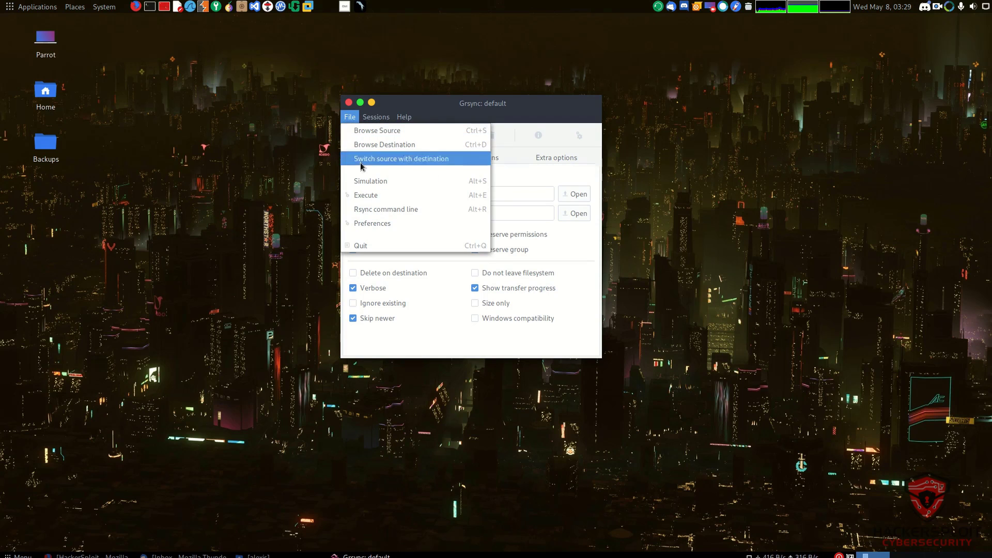
mouse_move(371, 180)
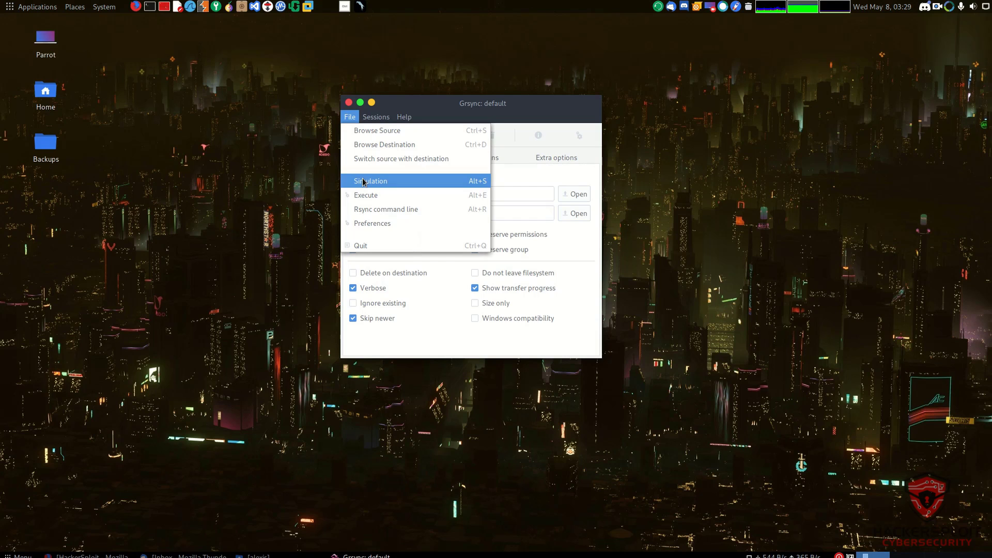
mouse_move(371, 186)
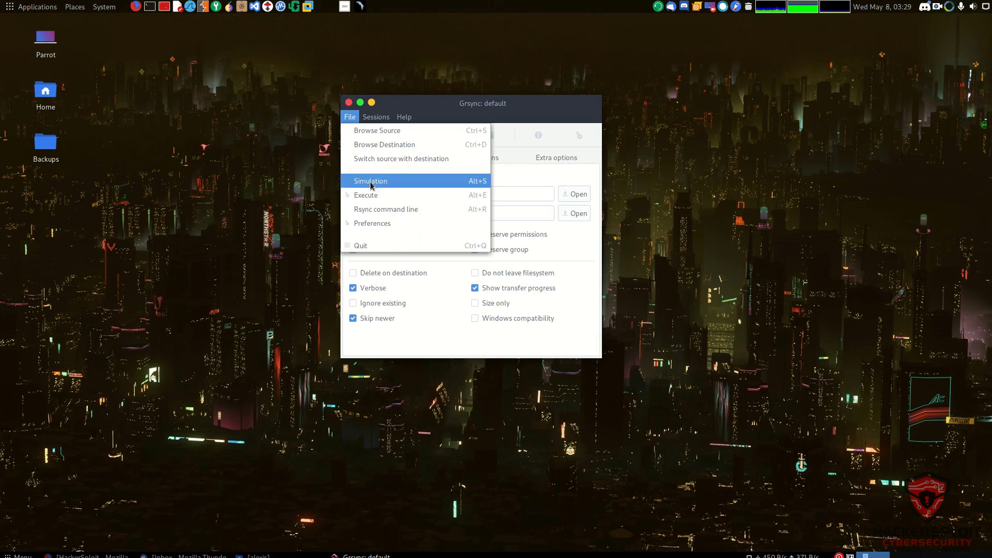
mouse_move(386, 209)
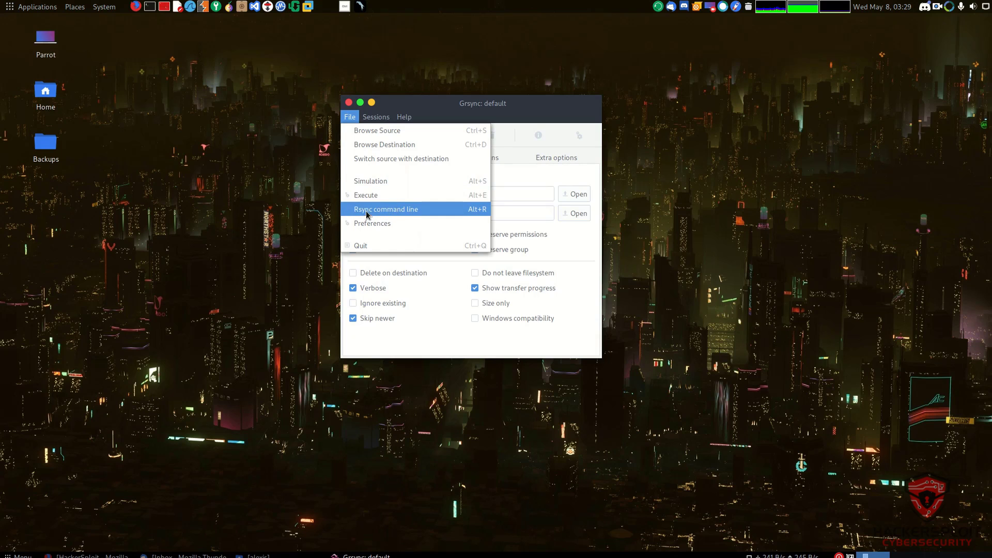
click(372, 223)
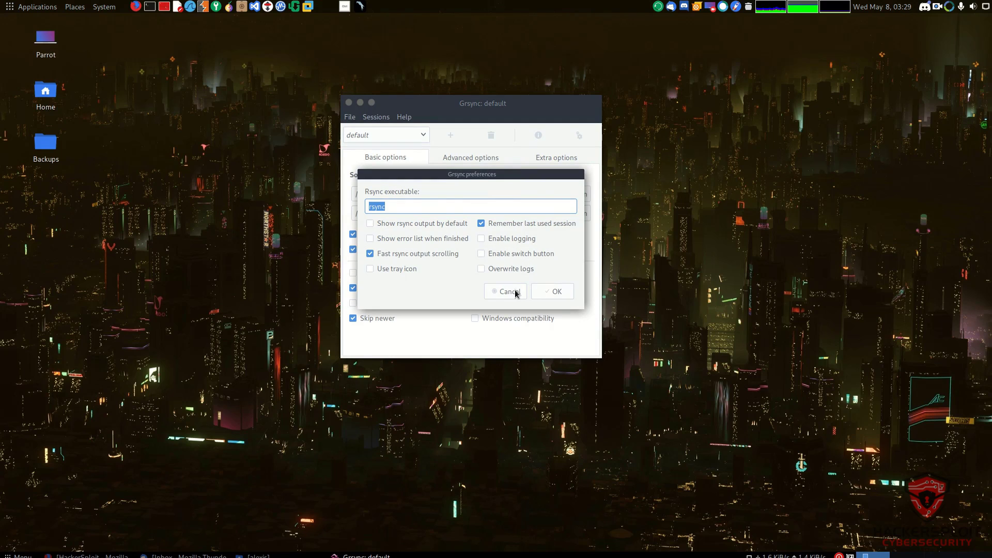
- Cancel the preferences dialog unchanged and return to the default session view
click(505, 292)
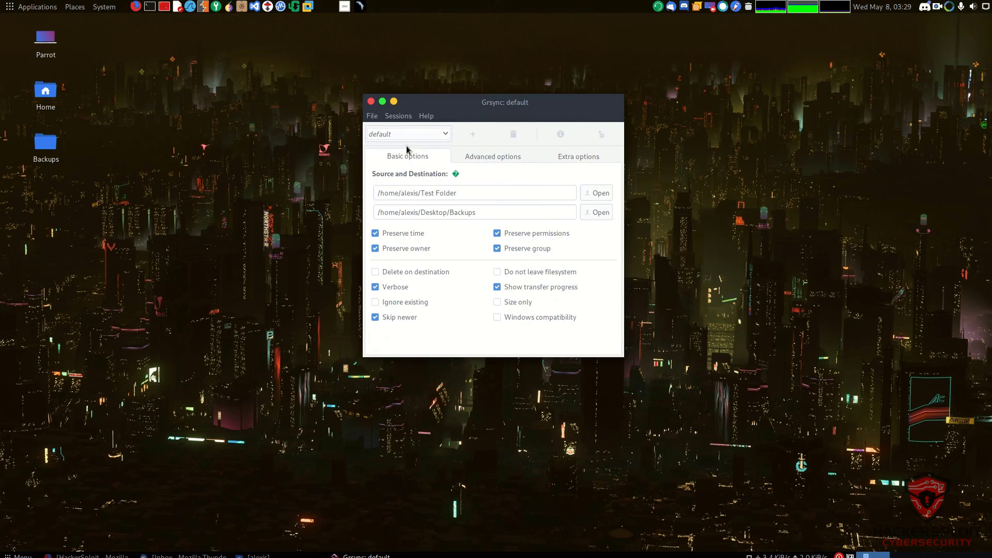
mouse_move(471, 134)
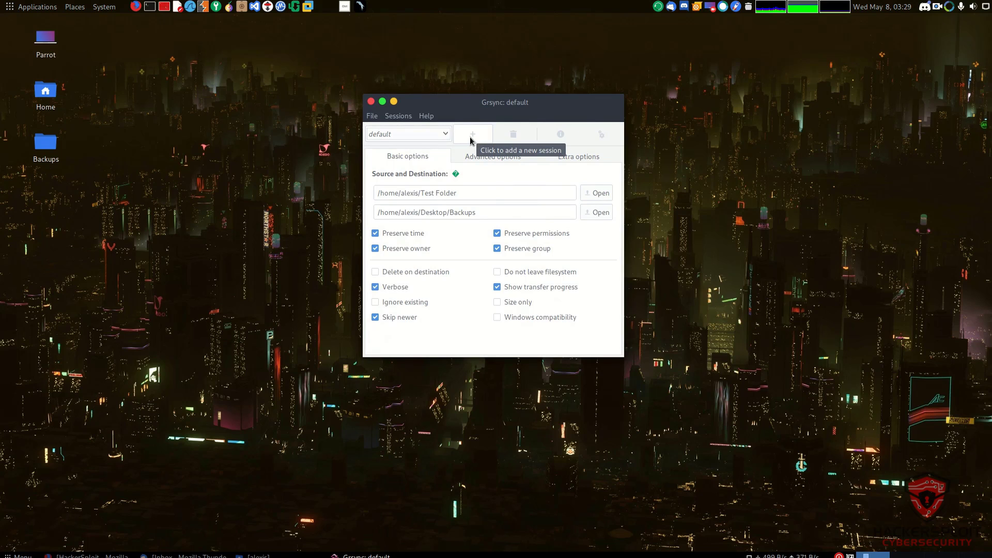
mouse_move(525, 134)
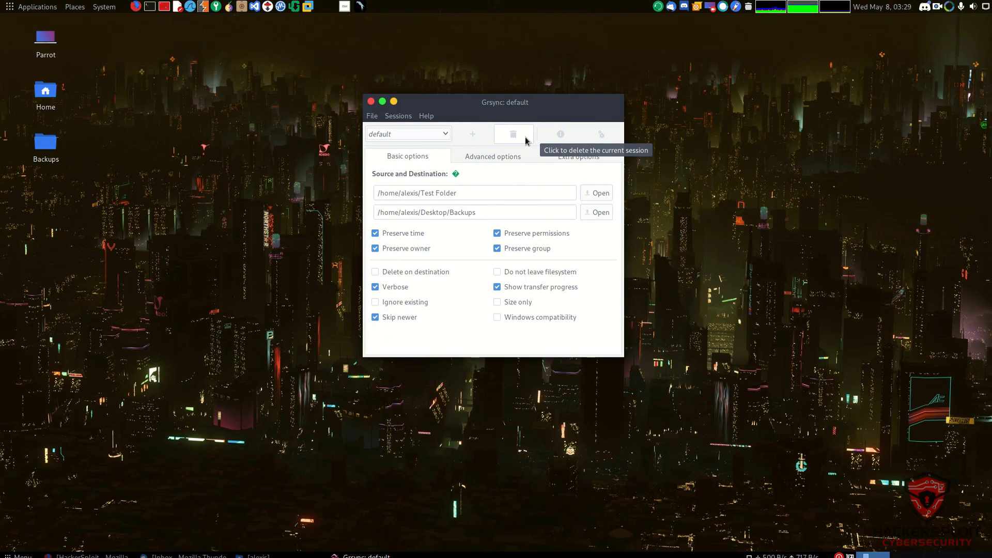
click(408, 133)
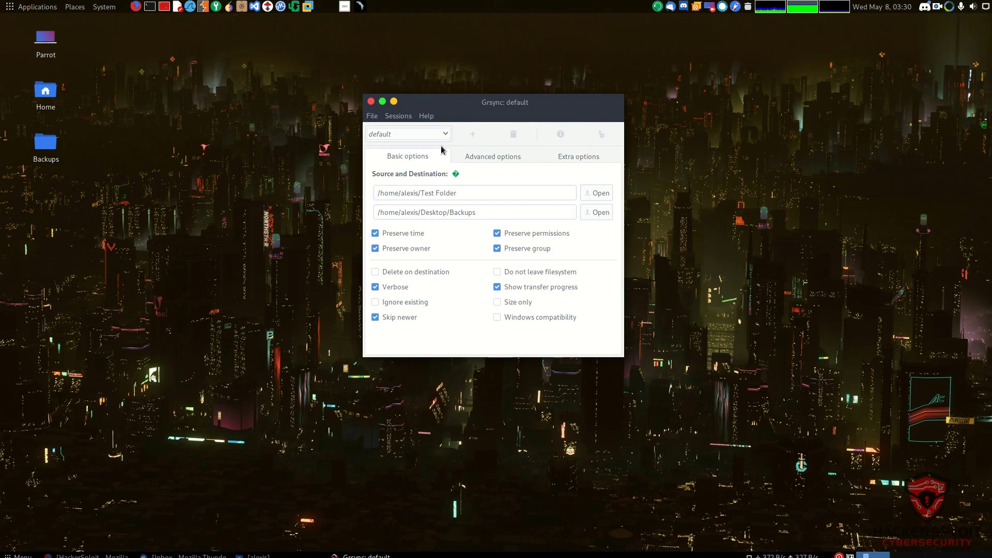
mouse_move(439, 149)
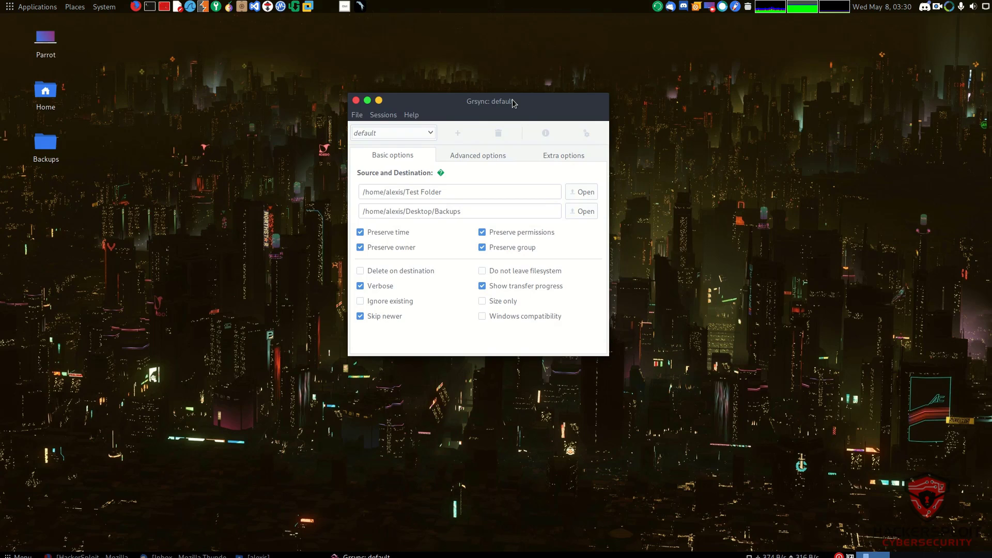
mouse_move(529, 118)
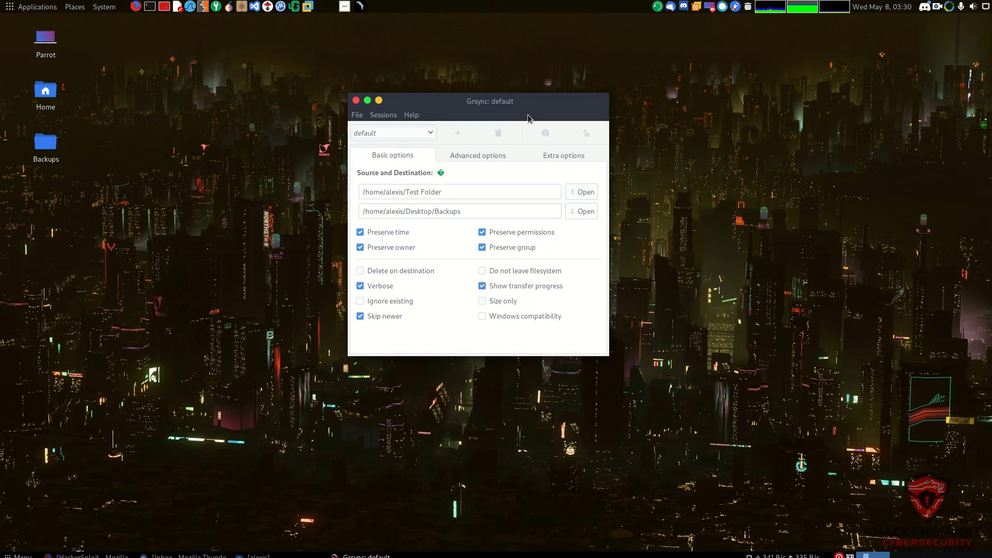
mouse_move(533, 123)
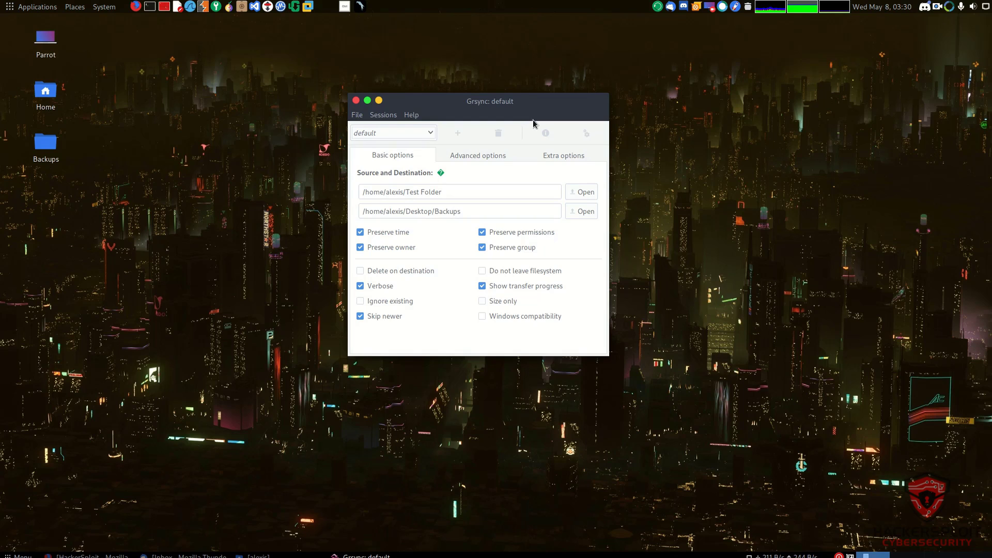
mouse_move(581, 191)
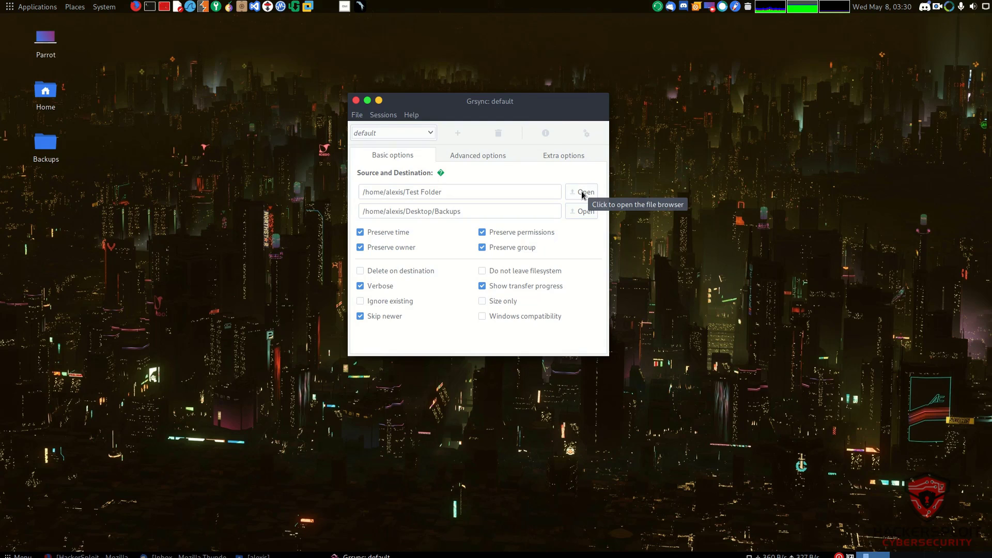
mouse_move(593, 196)
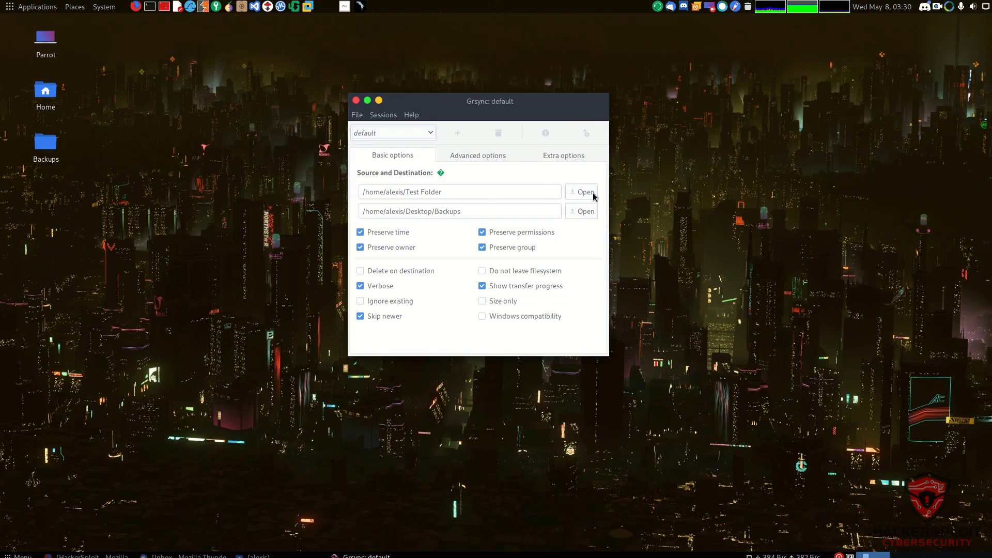
- Browse the file system and briefly set /home as the source folder
click(580, 192)
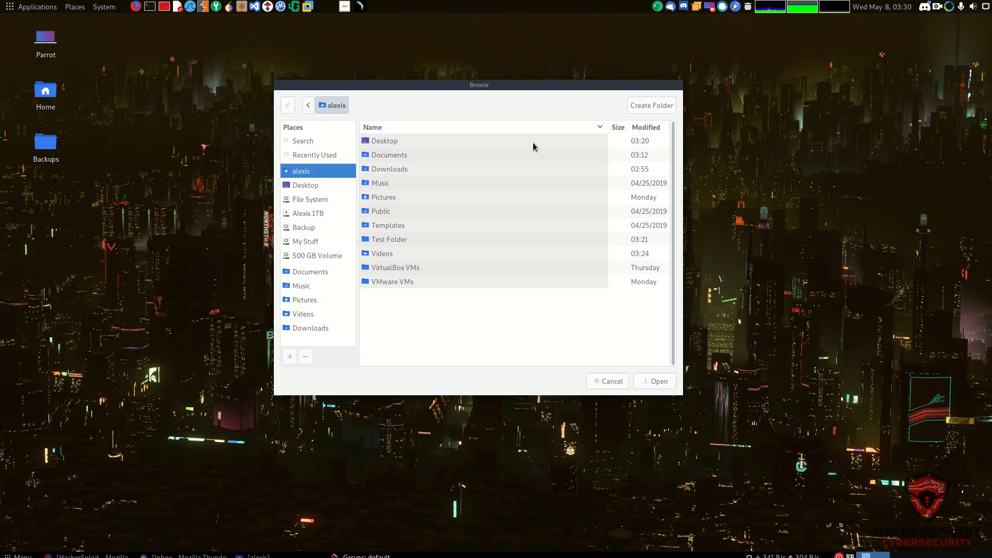
mouse_move(389, 162)
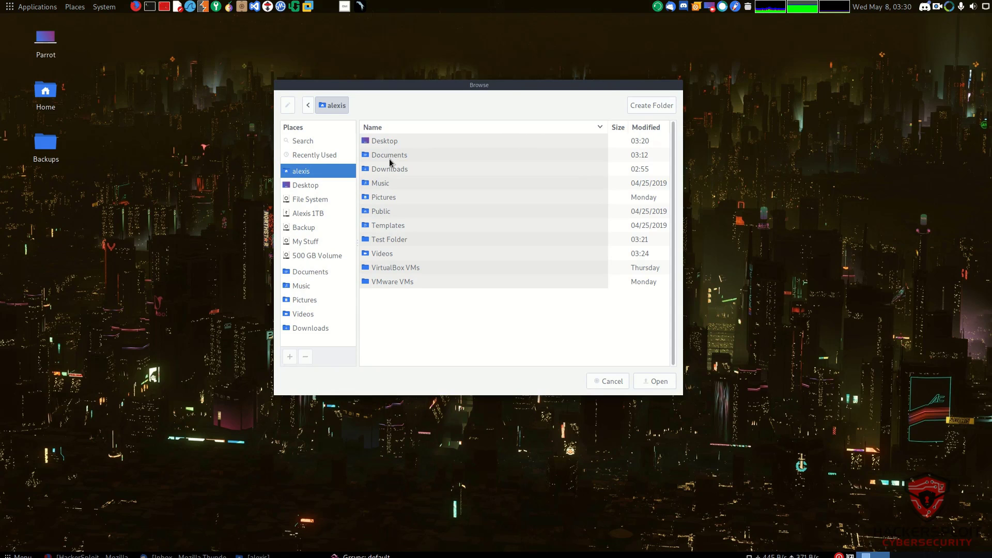
click(310, 199)
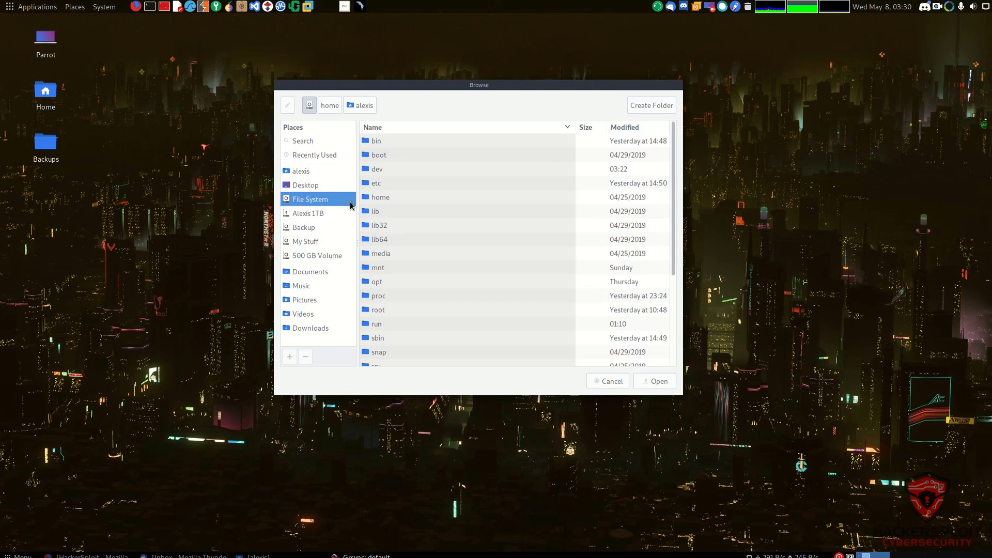
click(329, 105)
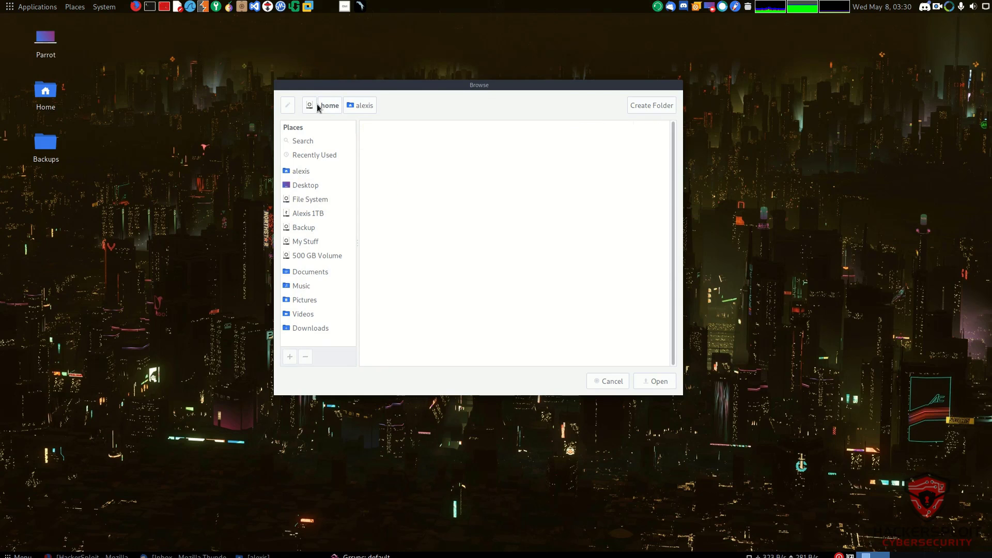
click(310, 199)
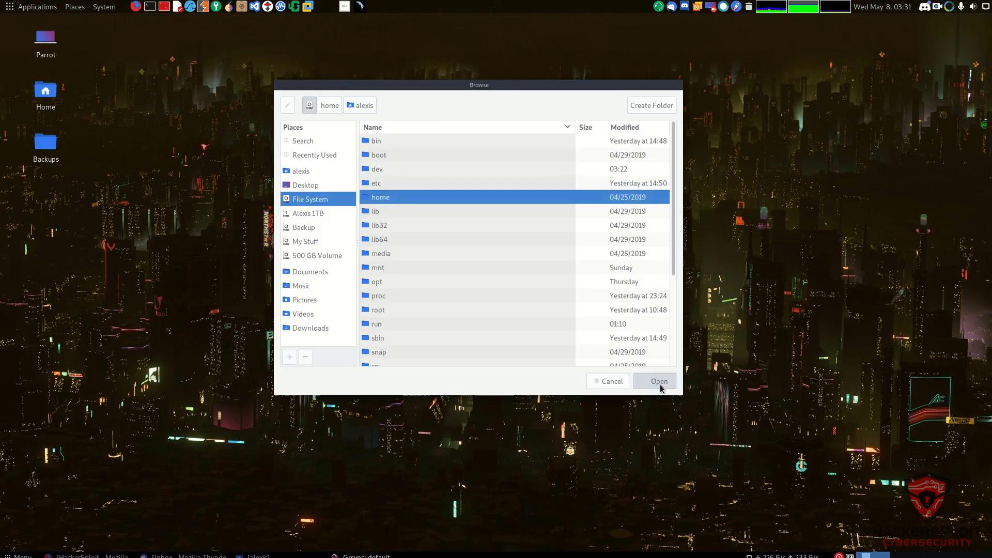
click(658, 381)
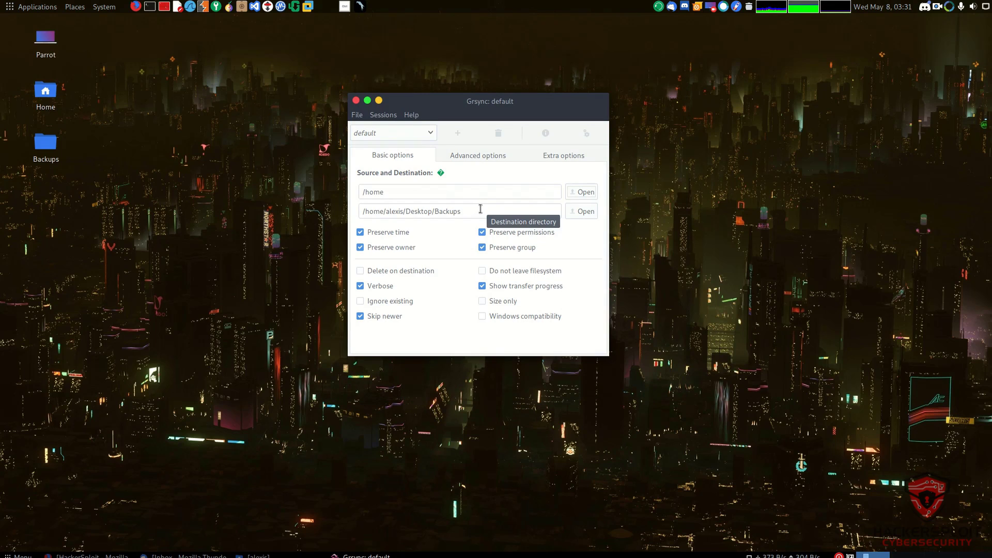
mouse_move(583, 192)
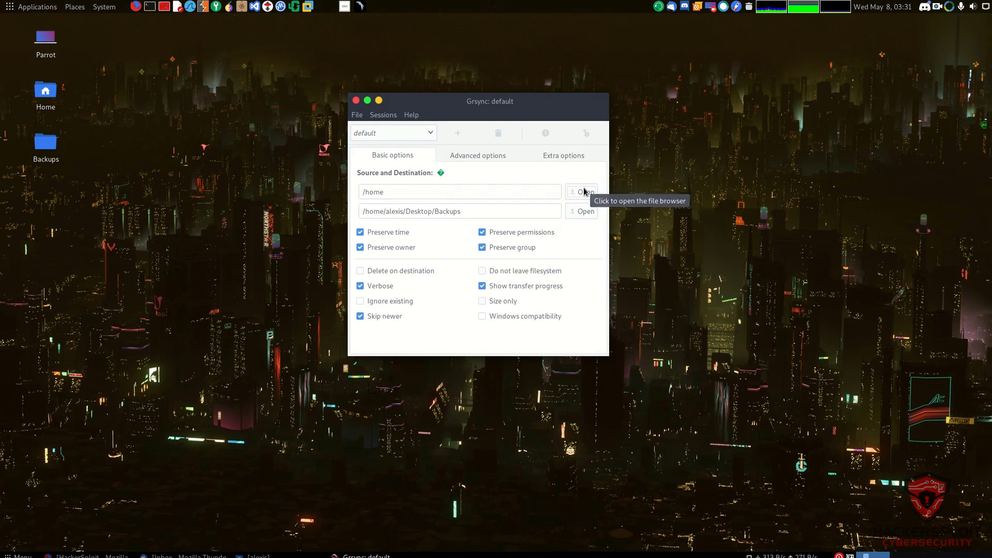
- Set /home/alexis/Test Folder as the source after checking it contains Test.txt
click(581, 191)
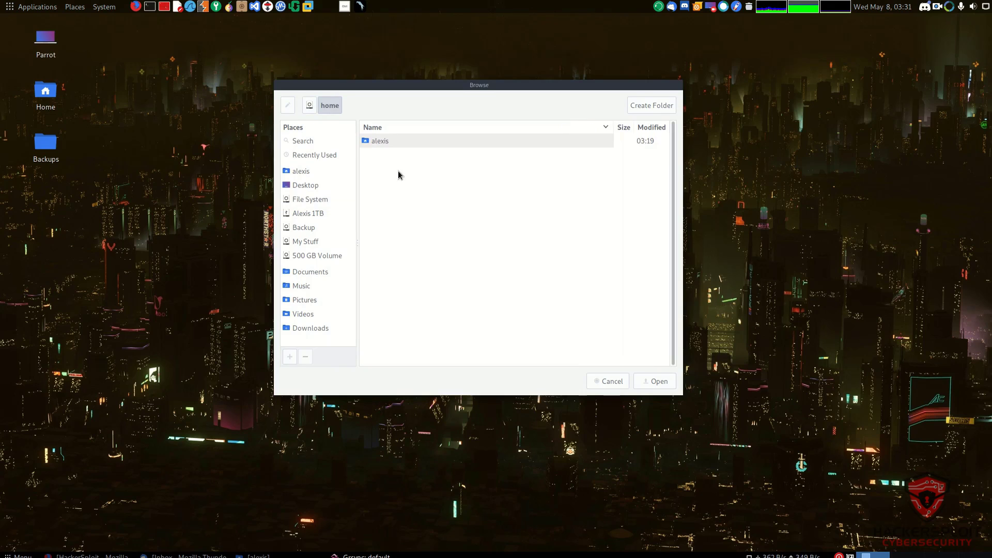
double_click(380, 140)
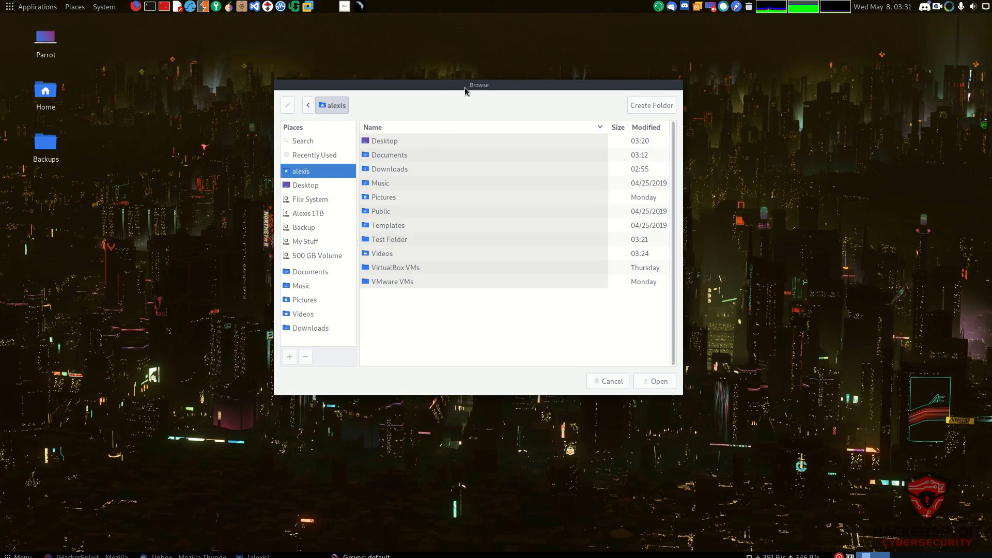
mouse_move(456, 136)
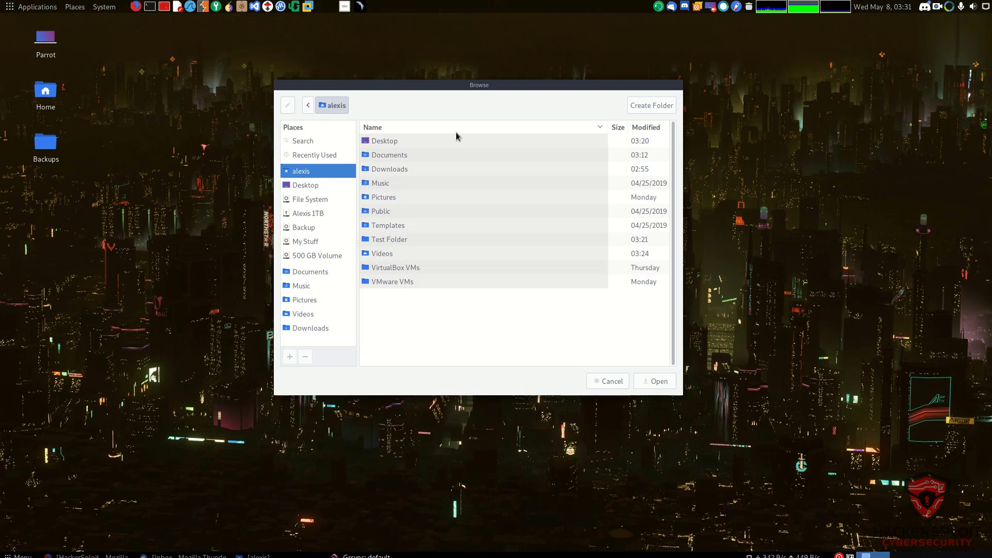
mouse_move(430, 216)
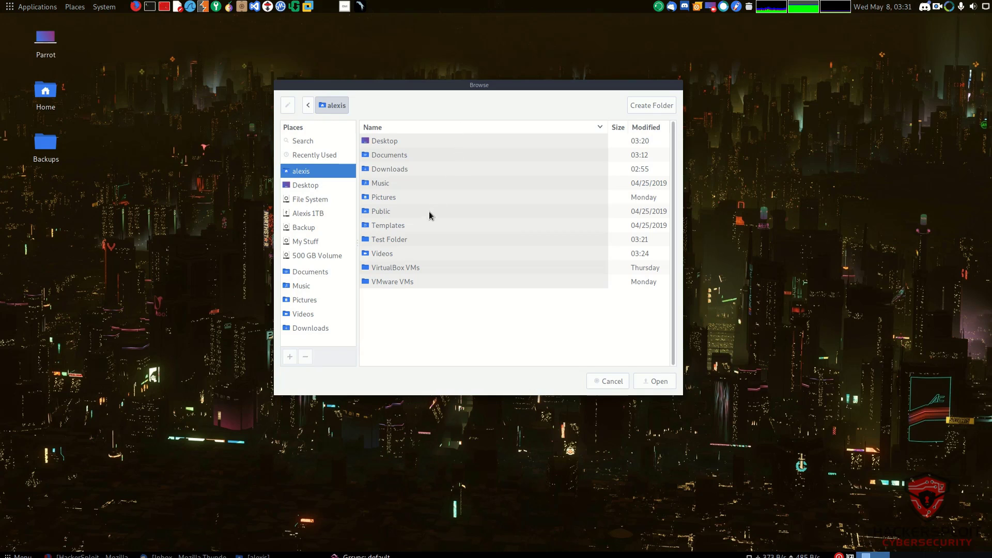
click(389, 239)
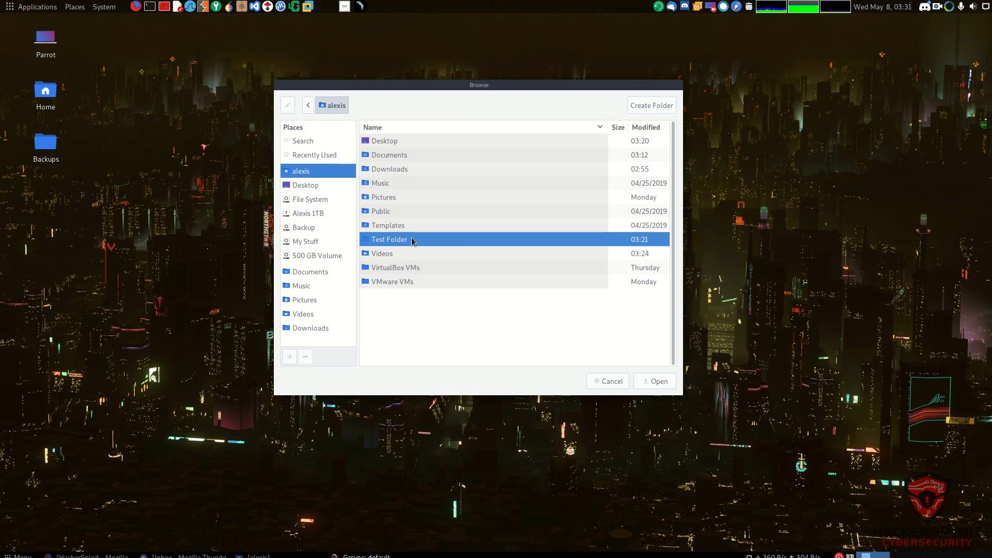
mouse_move(621, 242)
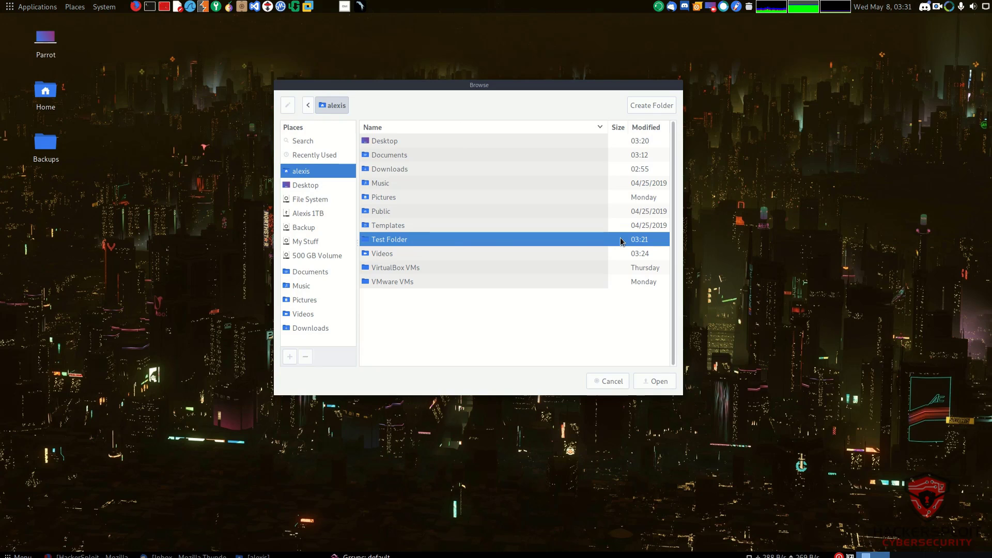
double_click(389, 239)
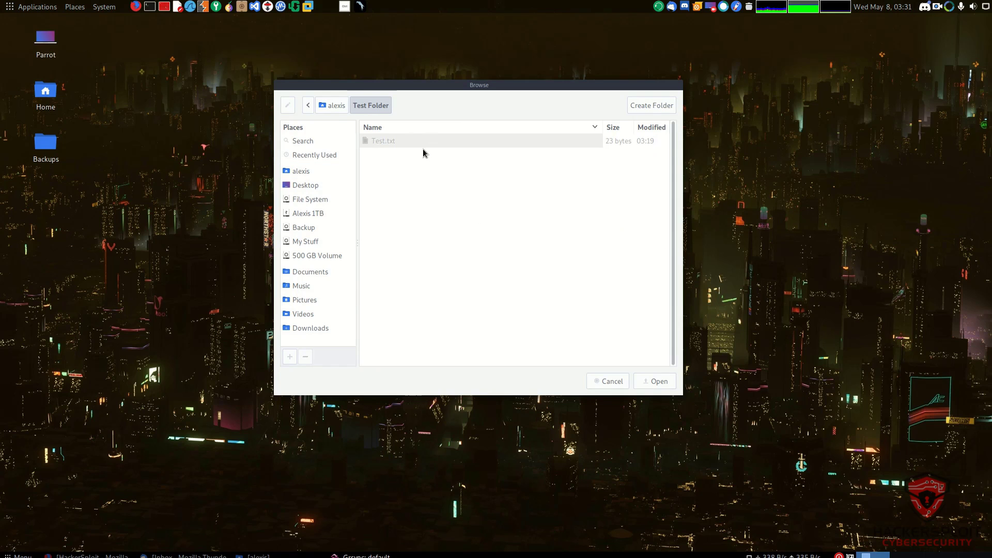
click(335, 105)
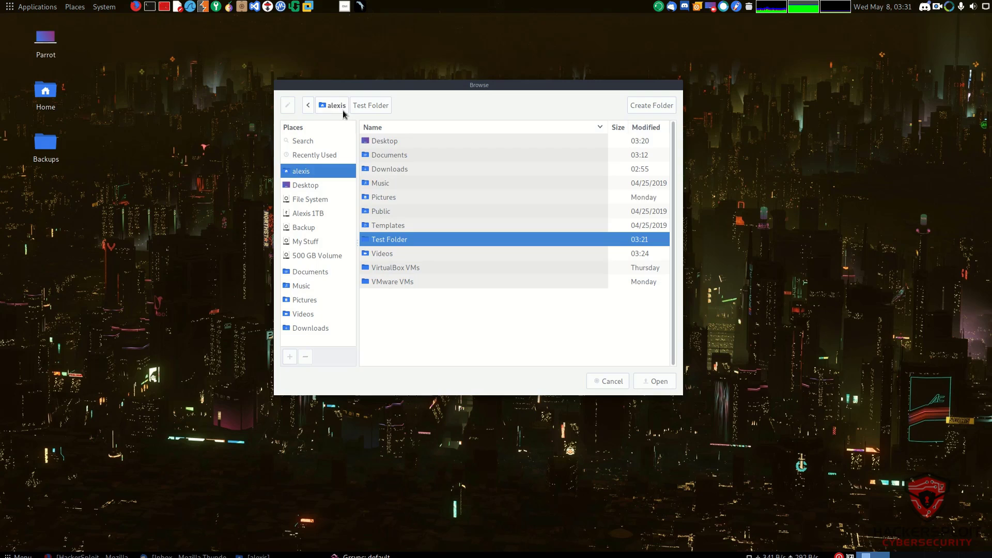
mouse_move(364, 141)
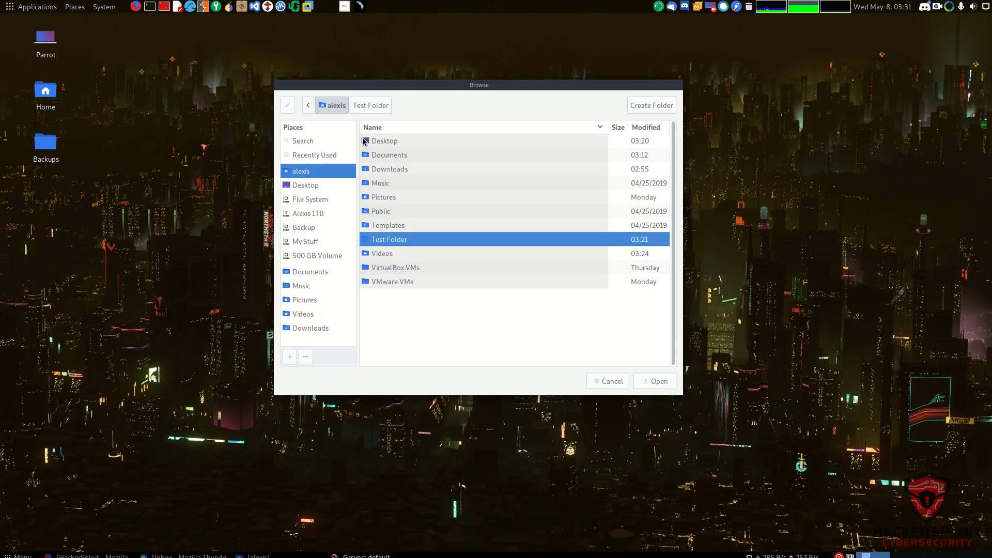
mouse_move(600, 361)
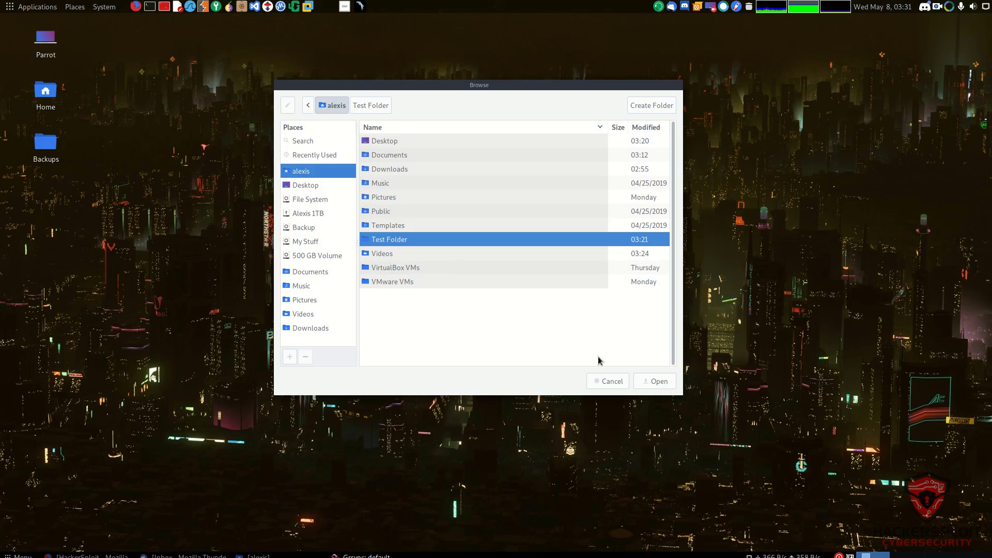
click(654, 380)
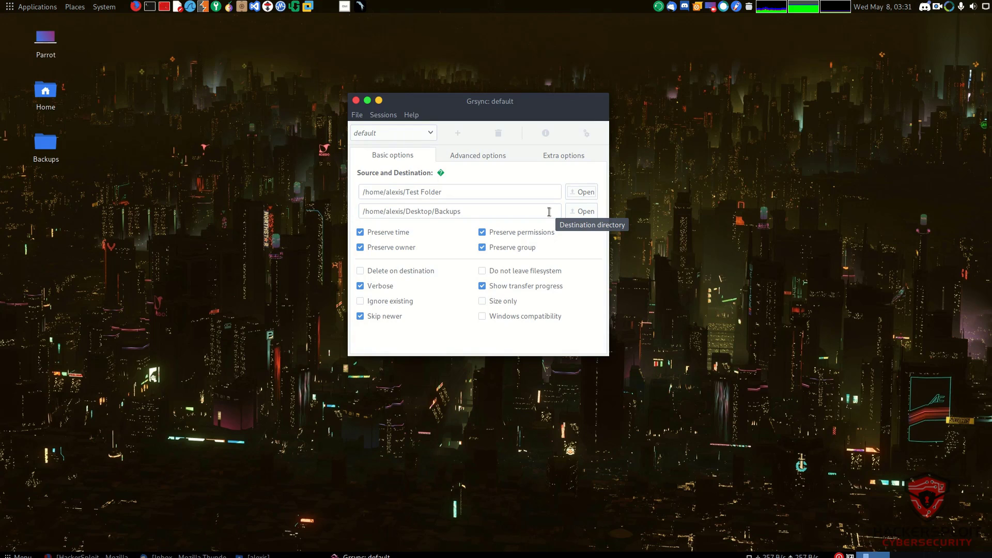
mouse_move(581, 211)
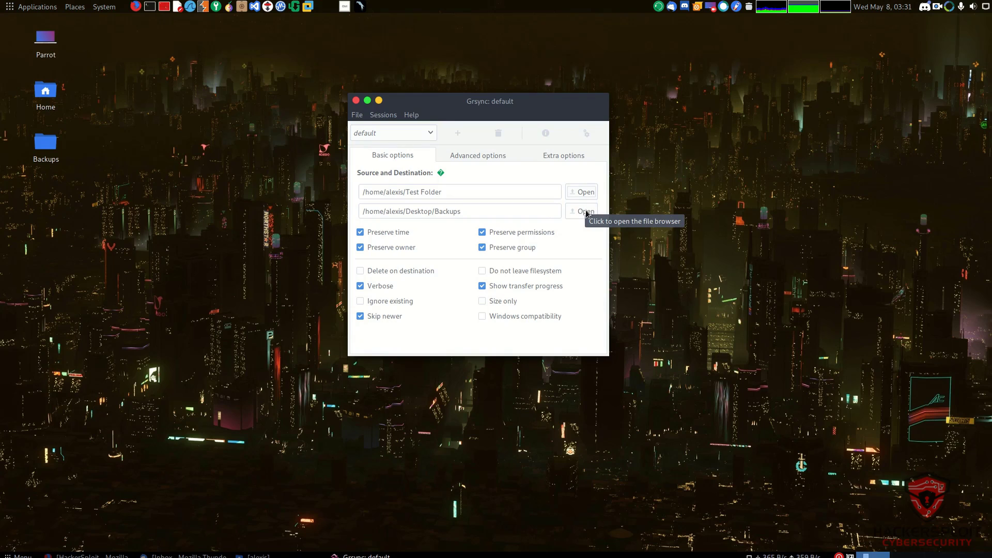
- Browse into Desktop/Backups and confirm it as the destination folder
click(580, 211)
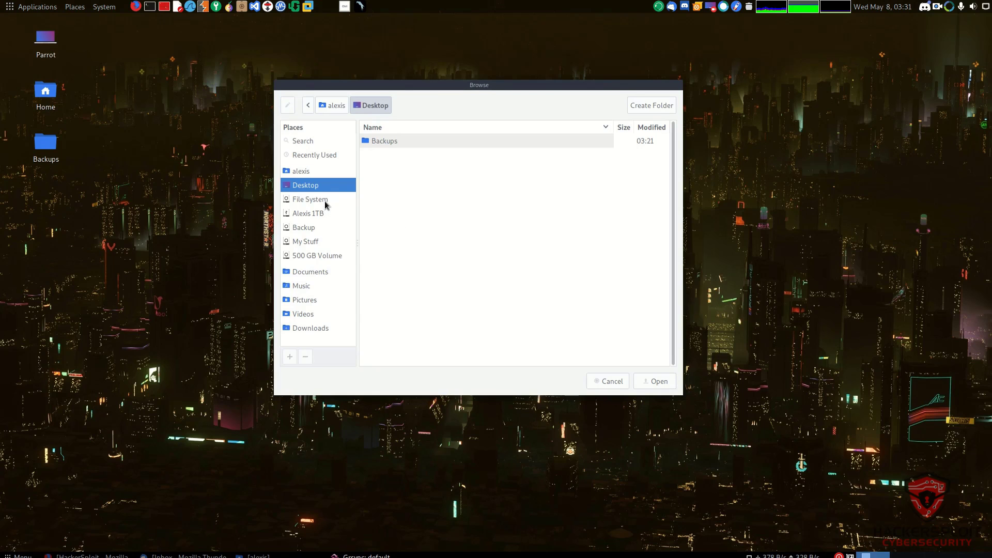
mouse_move(321, 245)
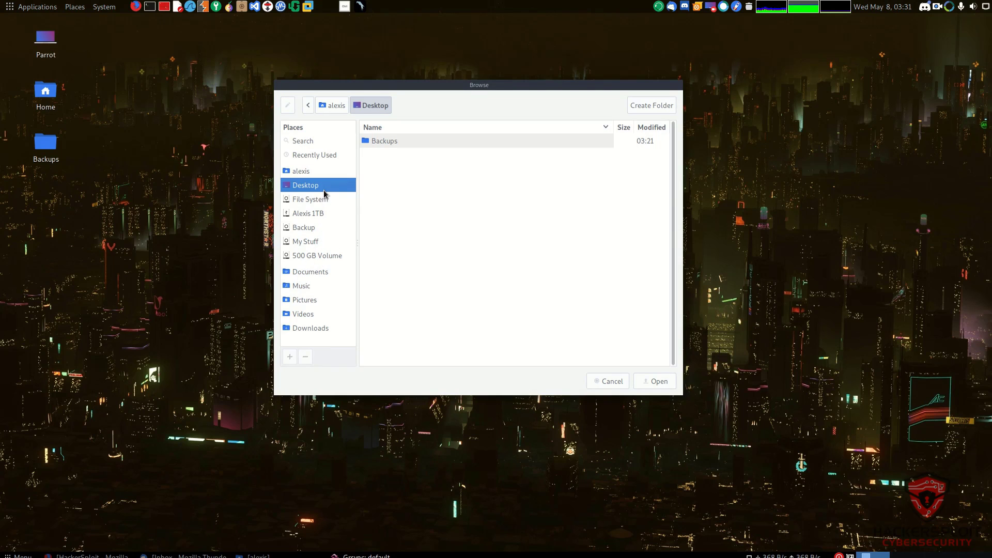
mouse_move(449, 121)
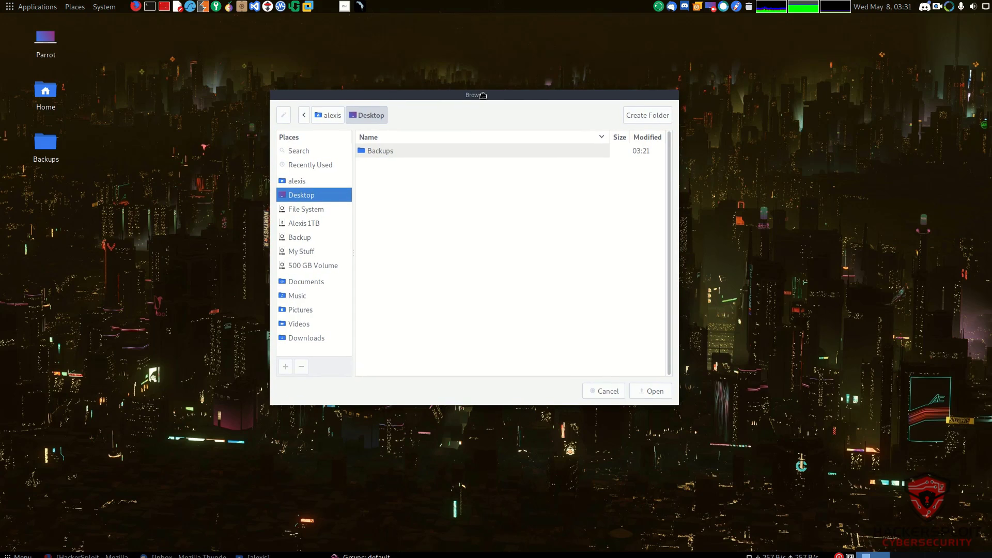
mouse_move(445, 145)
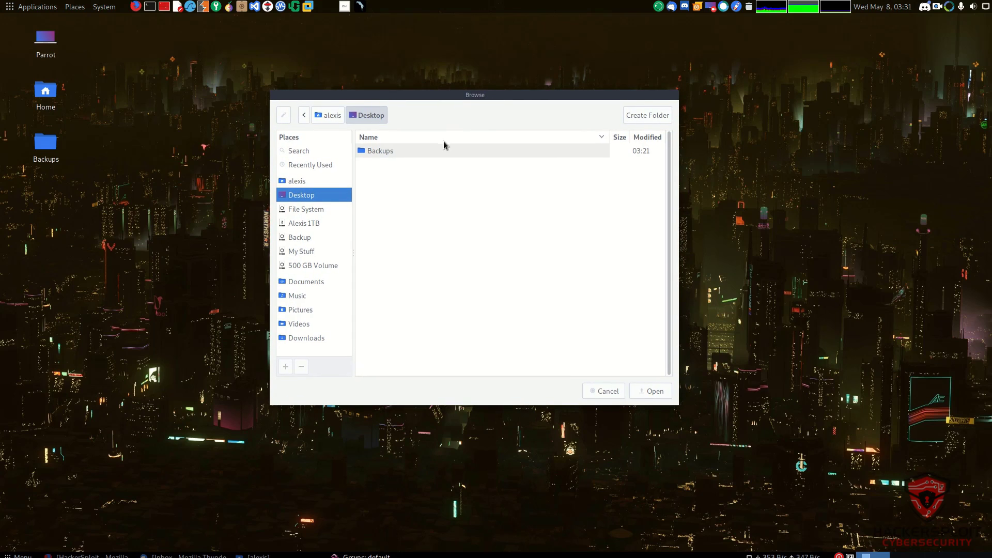
mouse_move(398, 157)
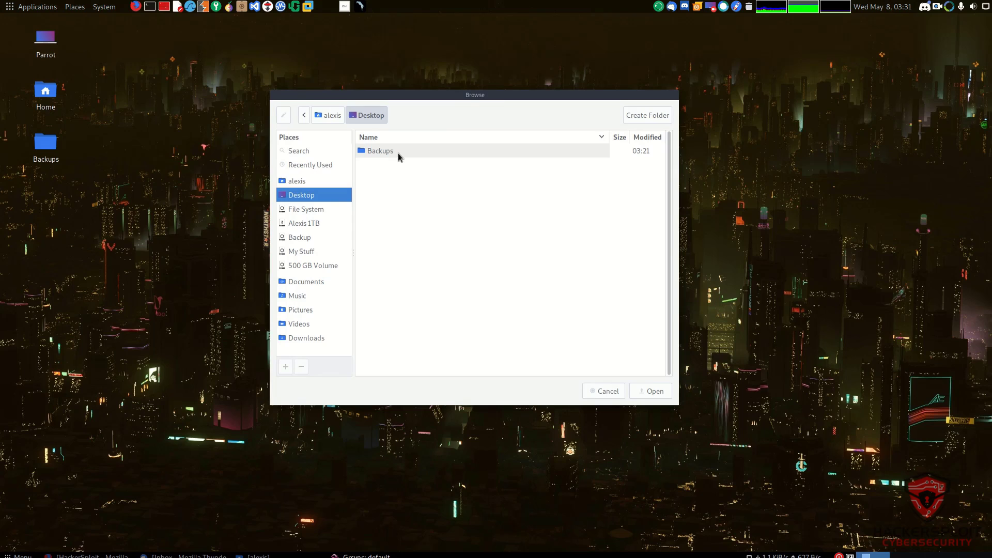
mouse_move(50, 149)
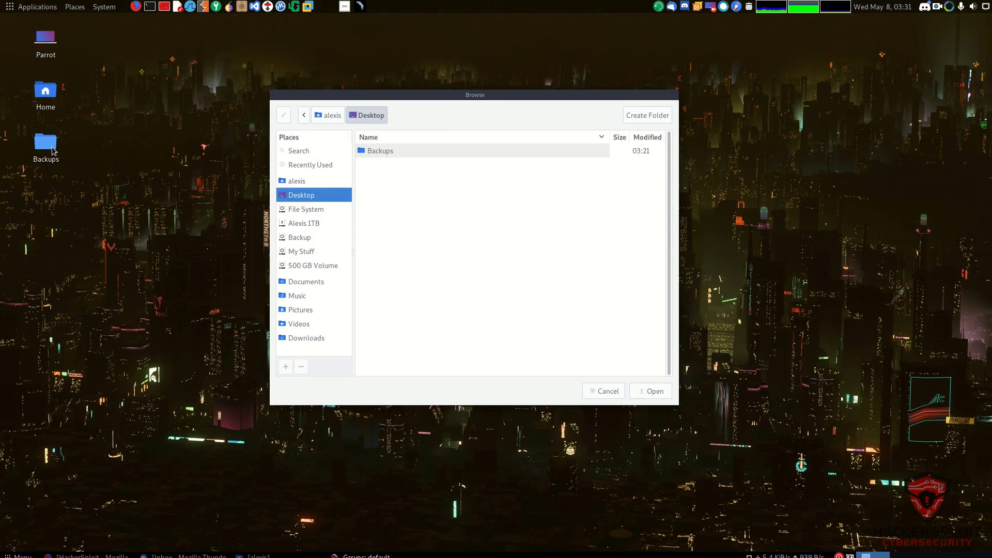
double_click(380, 150)
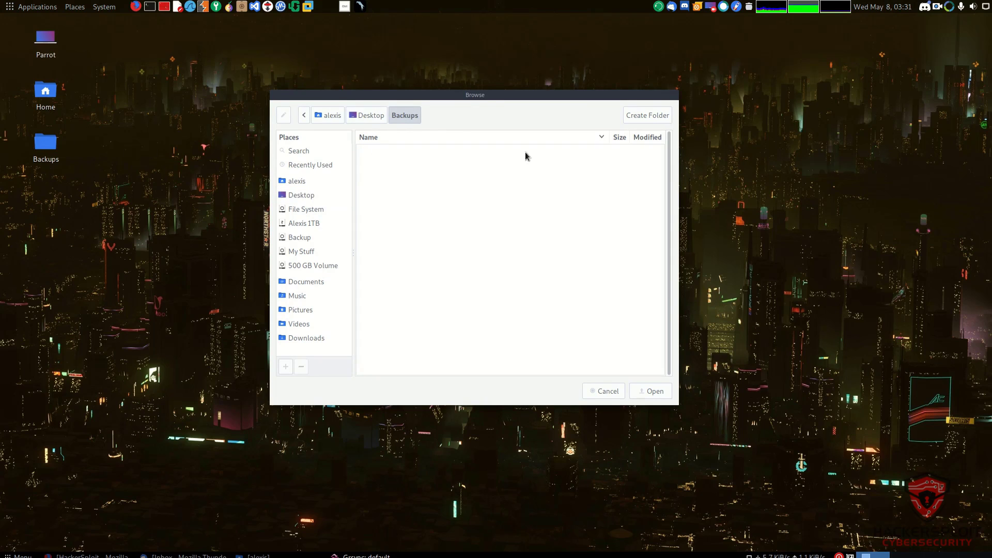
click(649, 390)
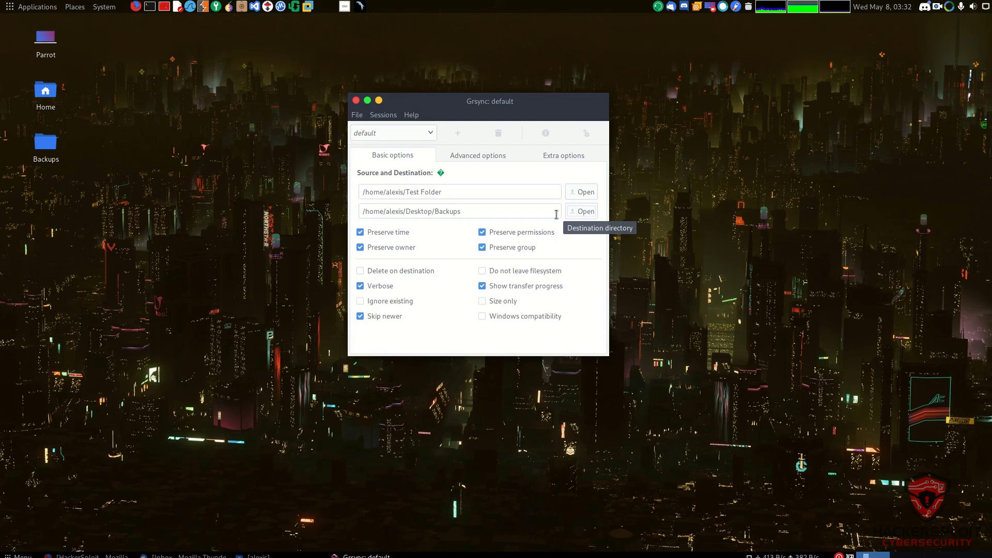
mouse_move(556, 227)
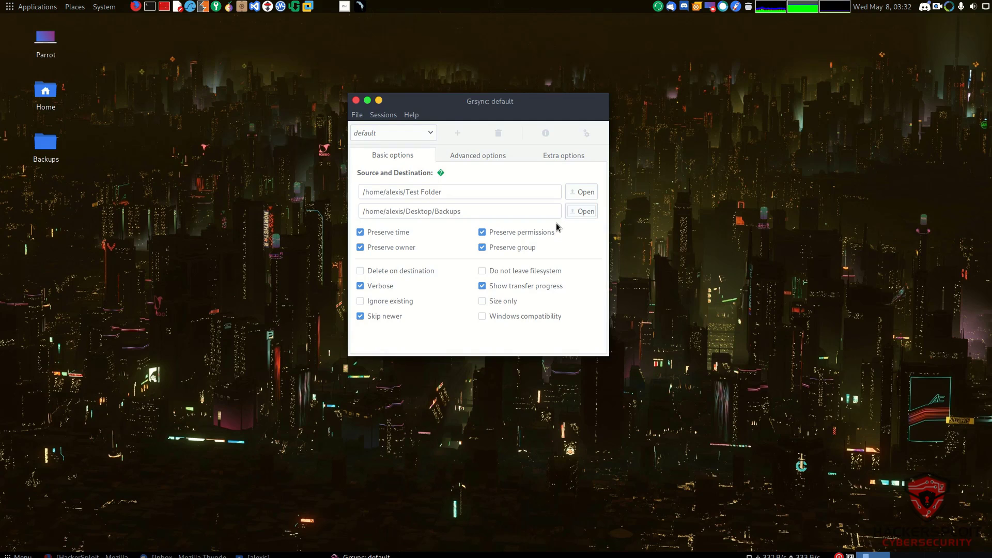
mouse_move(553, 223)
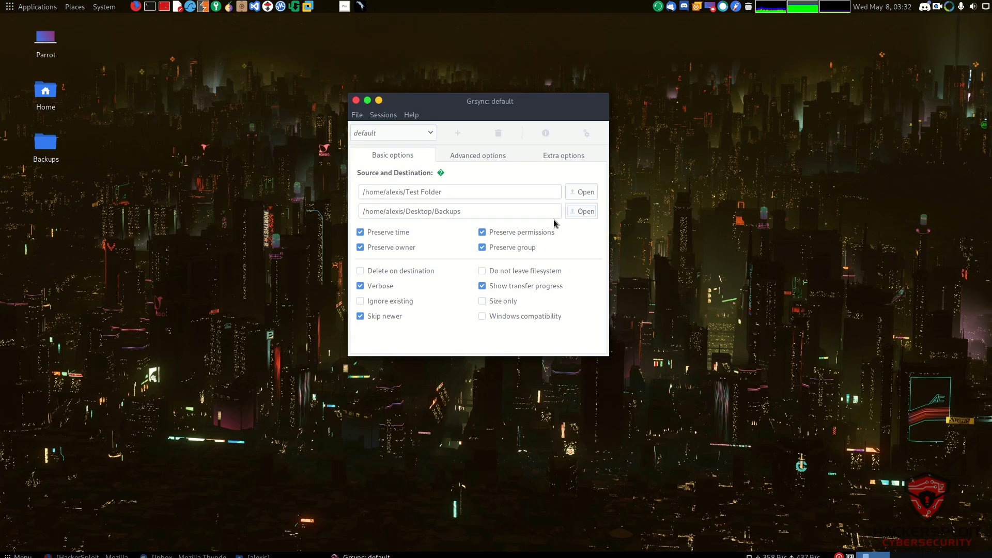
mouse_move(426, 236)
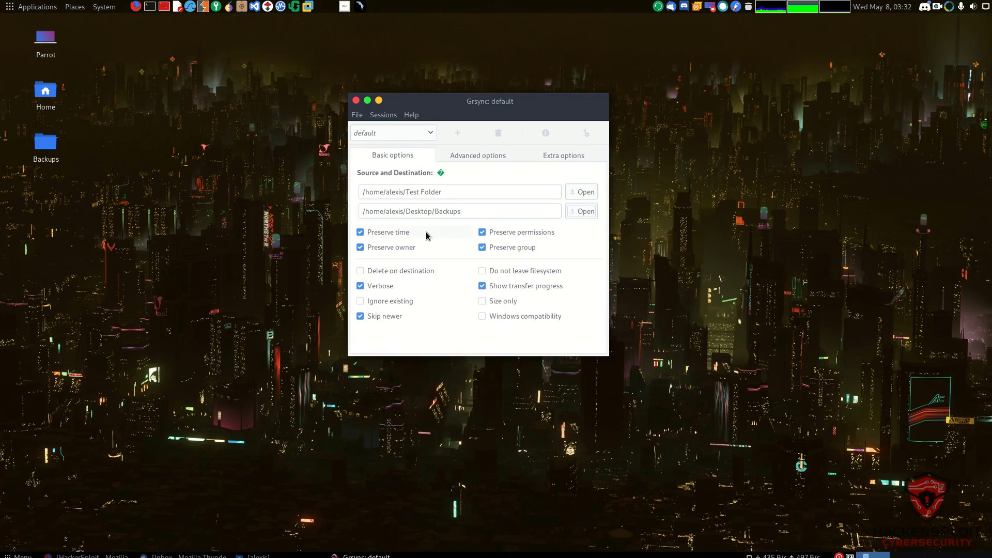
mouse_move(392, 247)
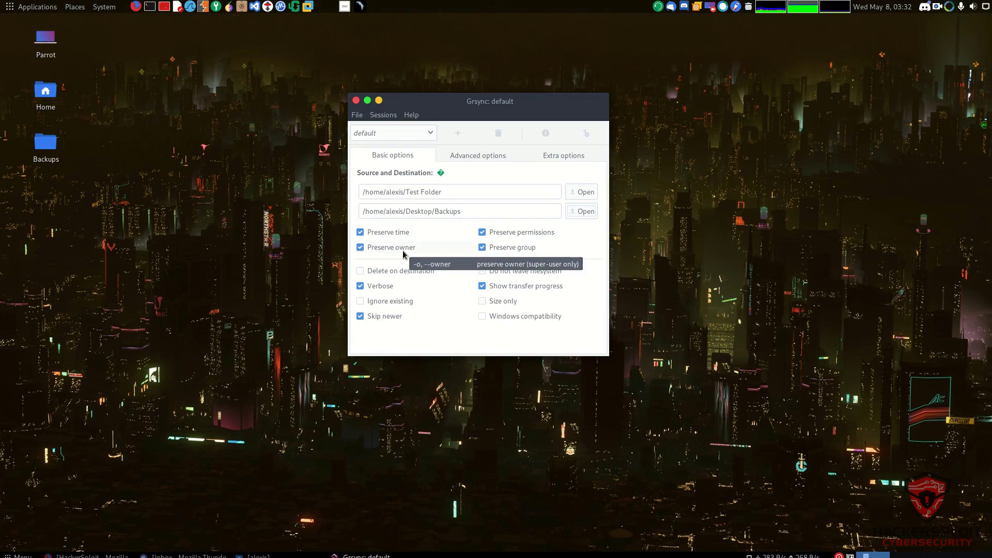
mouse_move(524, 238)
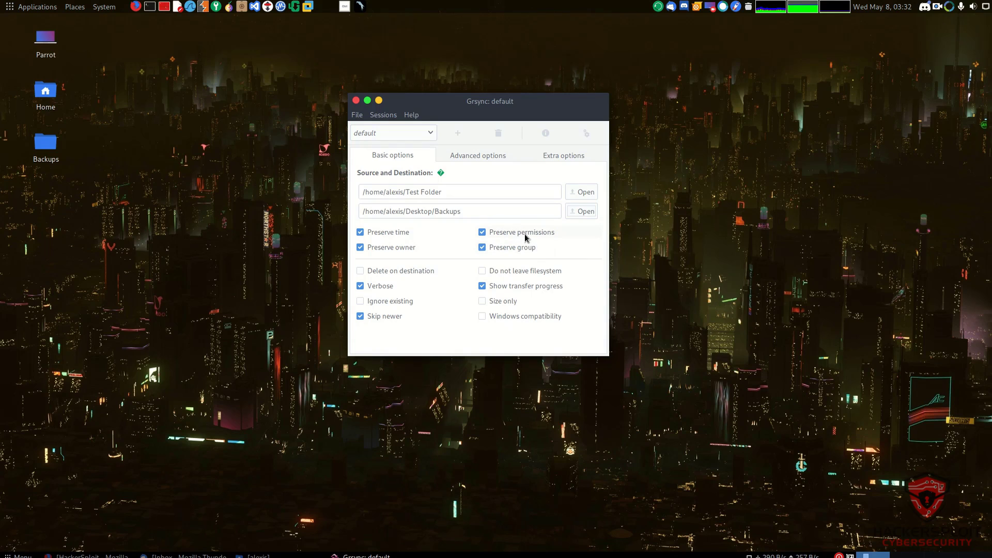
mouse_move(518, 231)
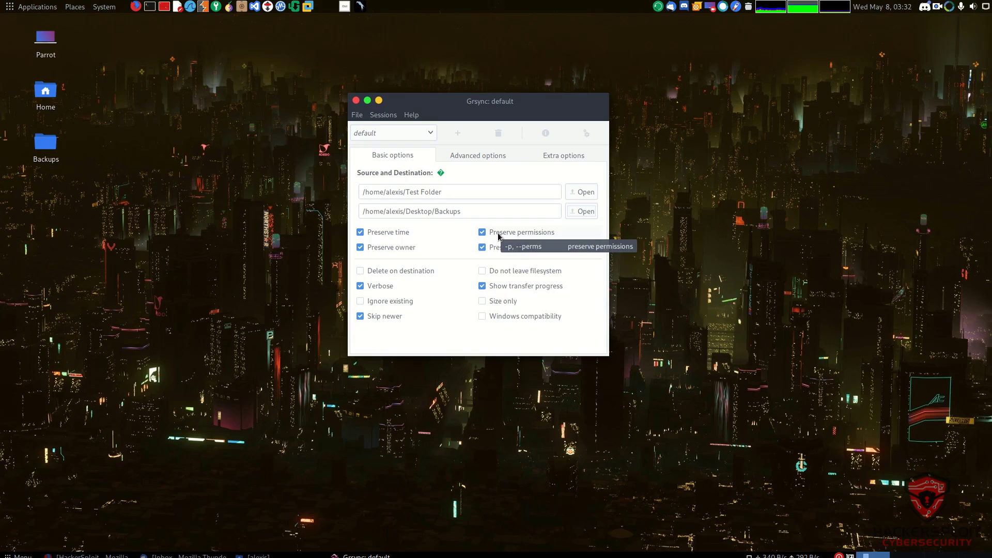
mouse_move(388, 232)
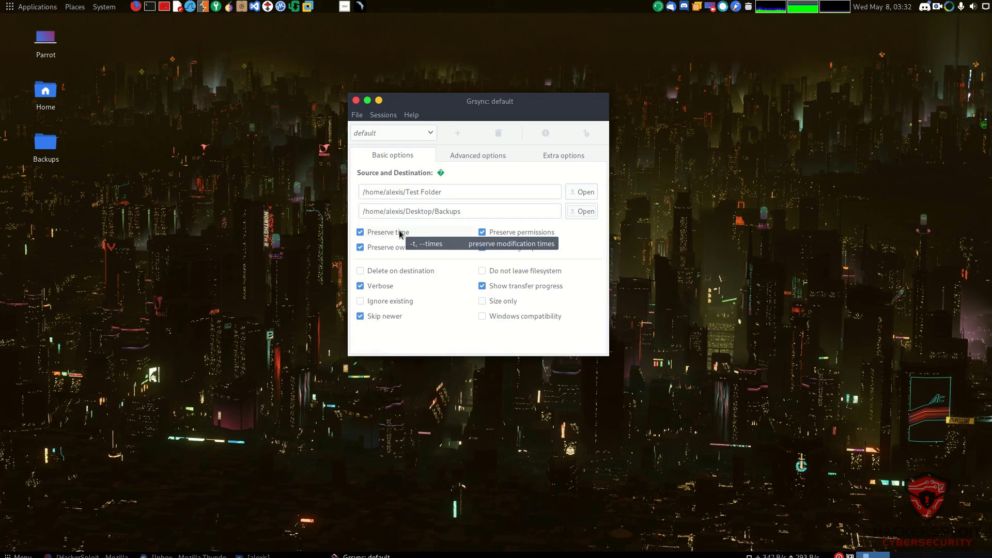
mouse_move(549, 267)
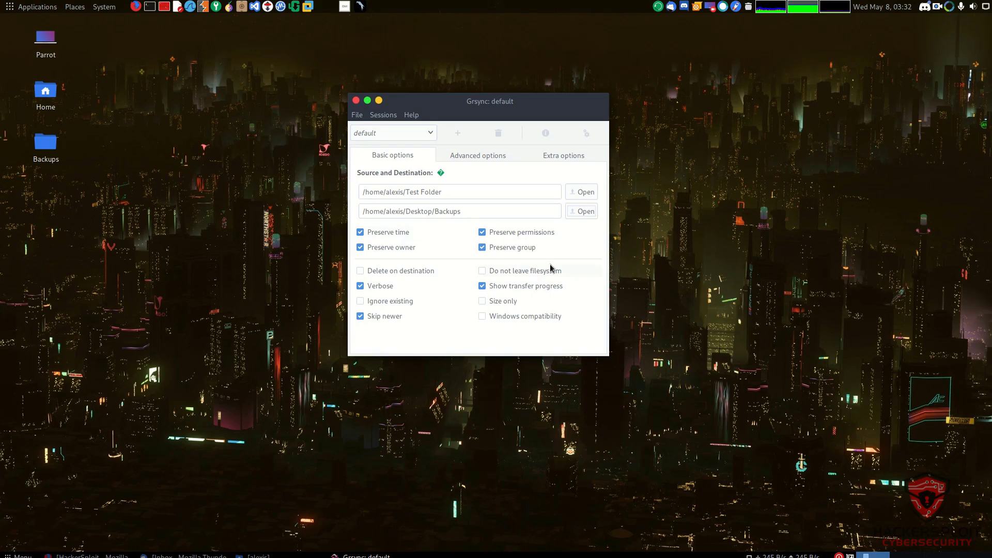
mouse_move(389, 248)
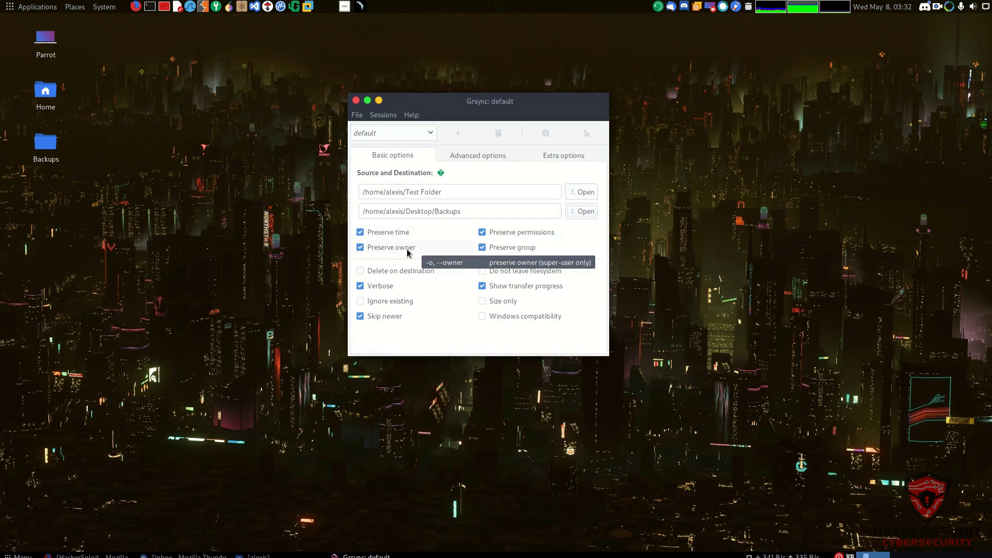
mouse_move(513, 247)
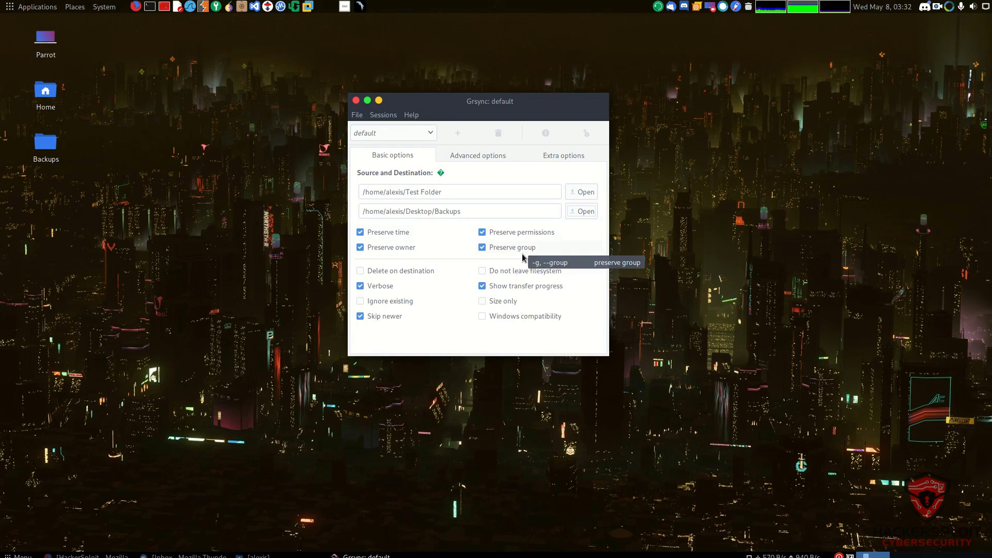
mouse_move(522, 257)
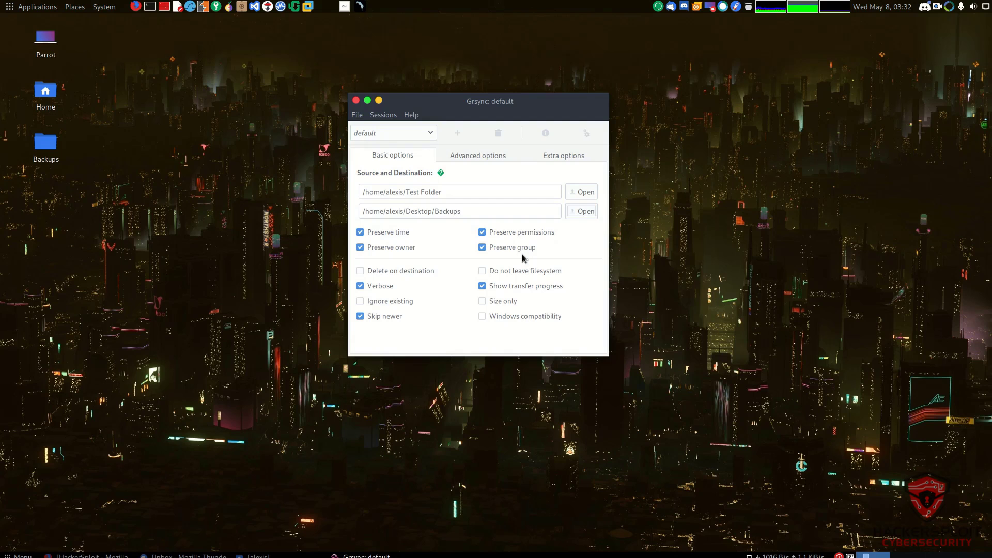
mouse_move(414, 277)
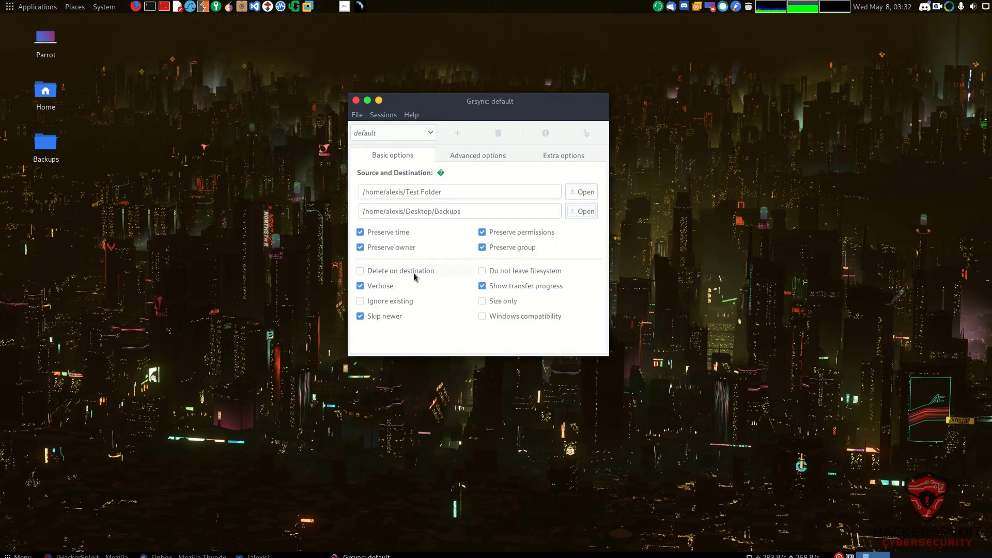
mouse_move(401, 270)
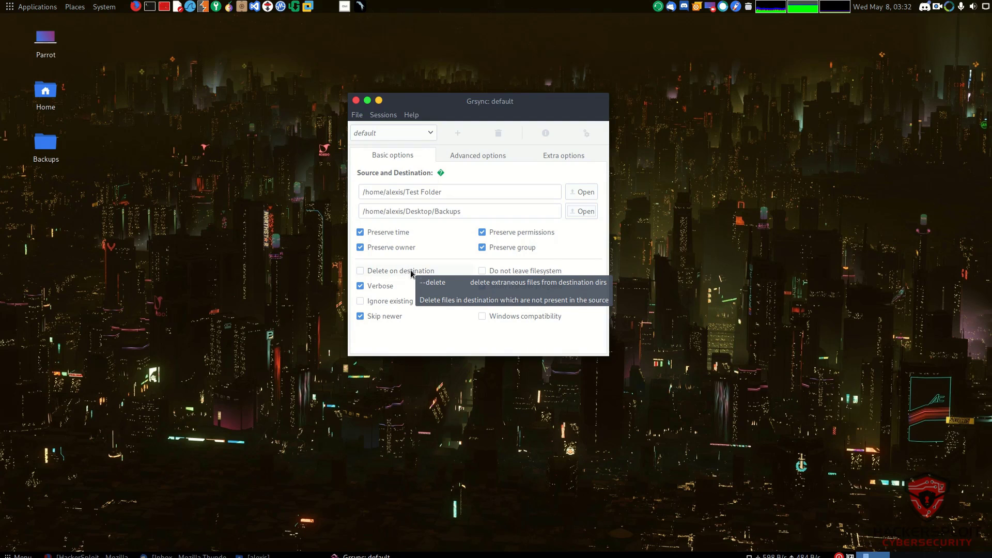
mouse_move(390, 290)
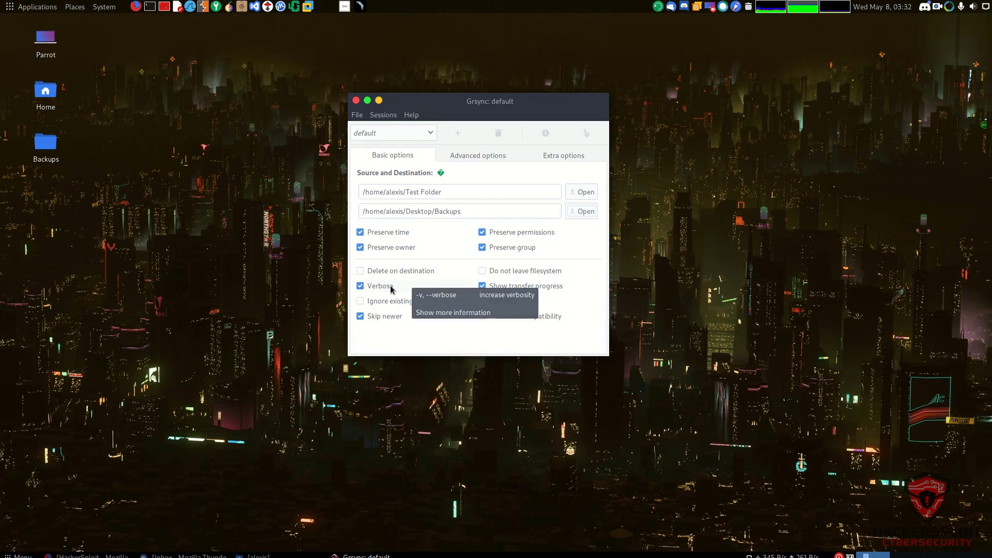
mouse_move(390, 301)
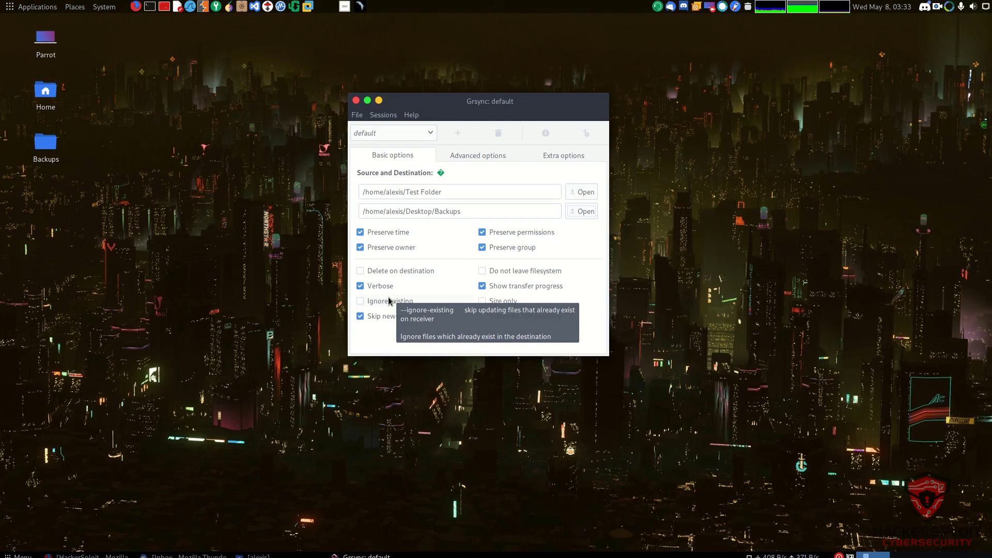
mouse_move(818, 281)
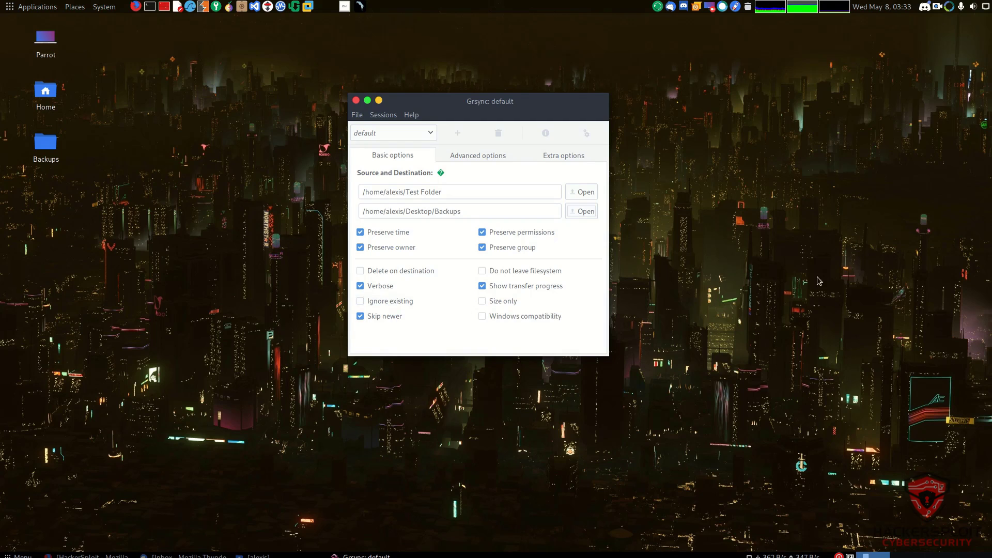
mouse_move(382, 316)
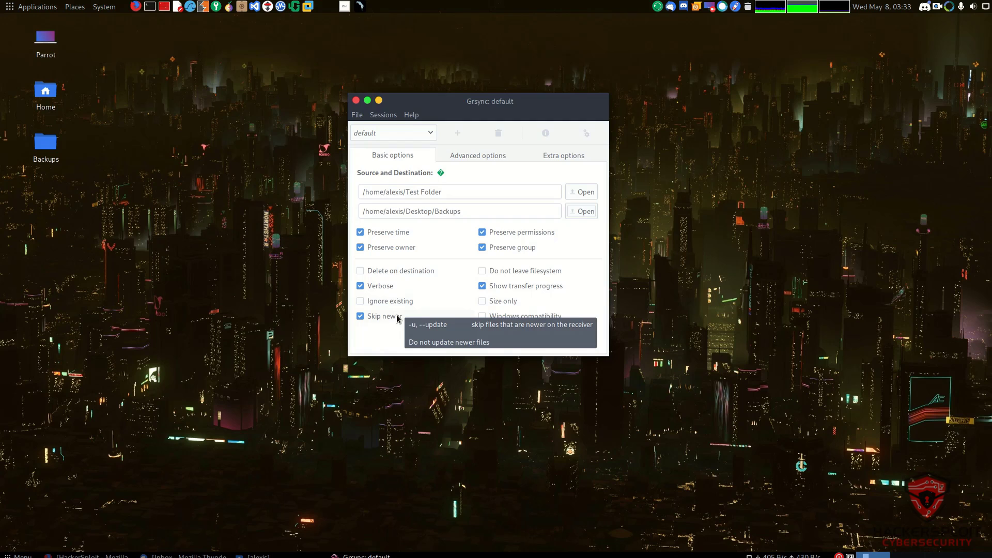
mouse_move(534, 272)
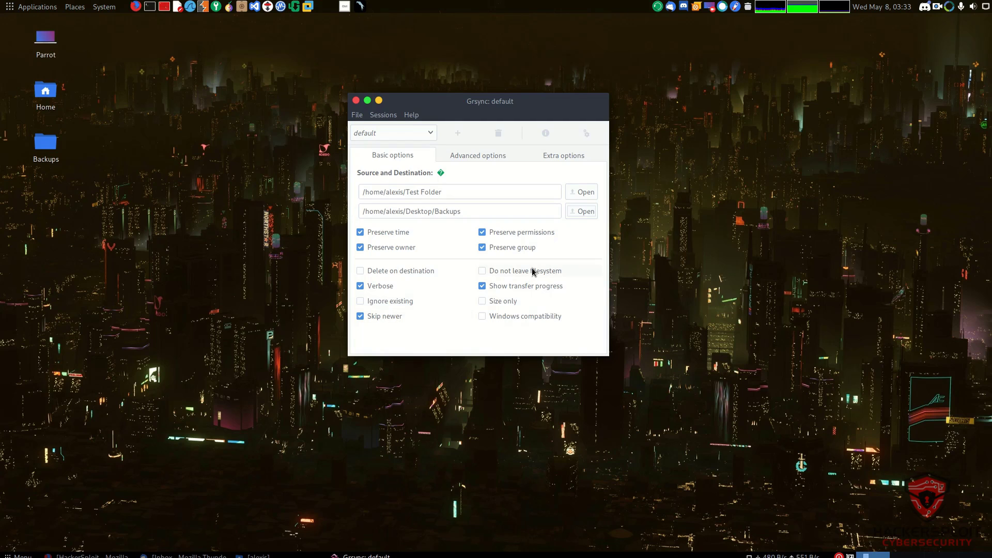
mouse_move(532, 270)
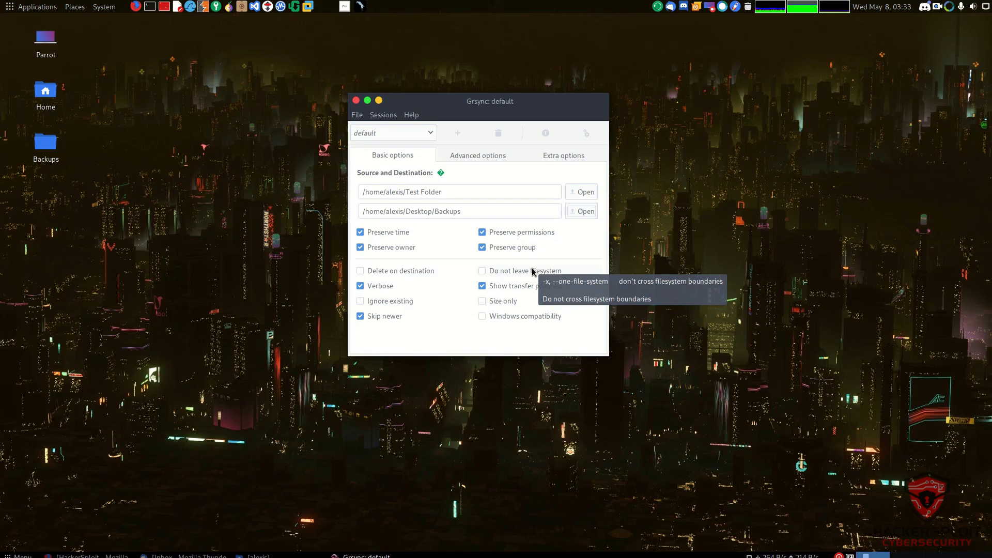
mouse_move(534, 288)
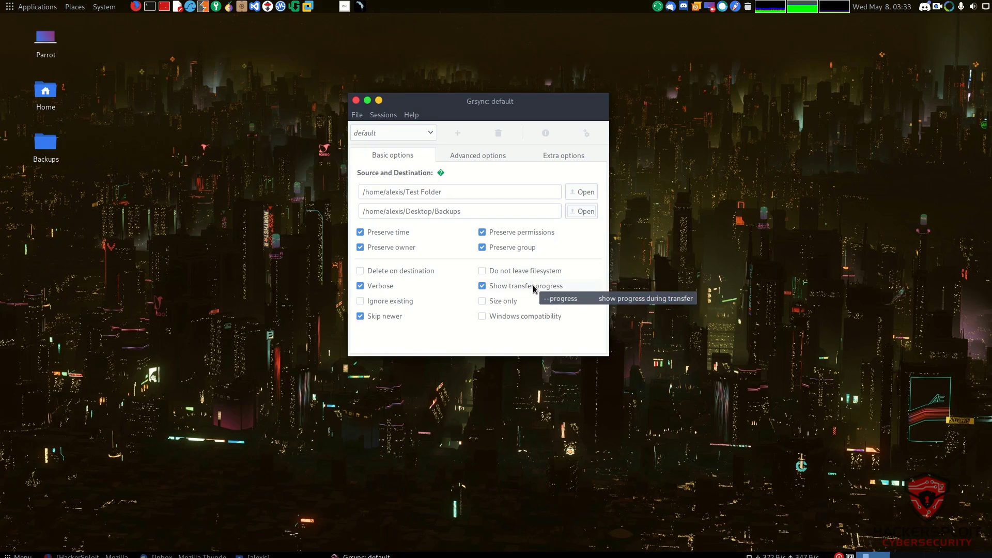
mouse_move(497, 304)
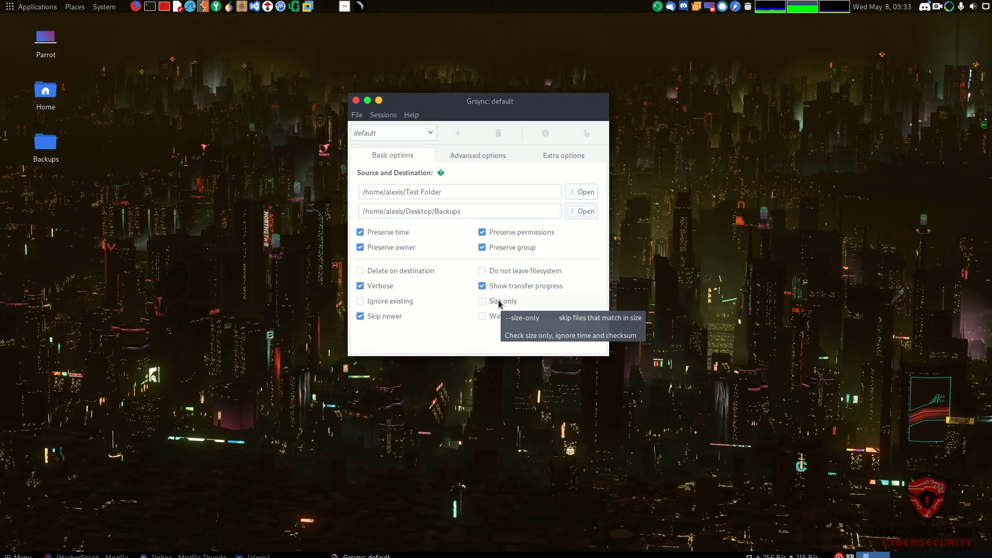
mouse_move(501, 319)
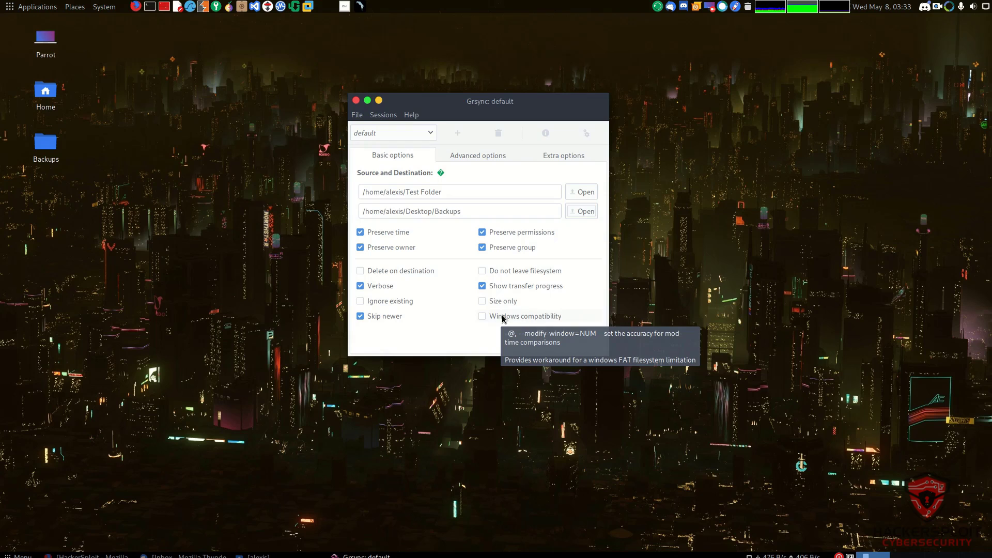
mouse_move(496, 166)
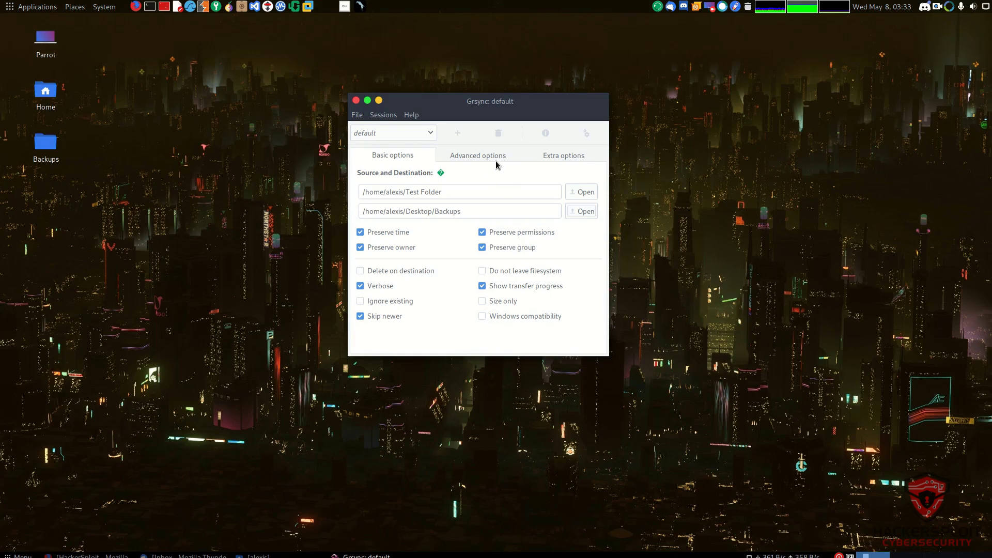
- Switch to the Advanced options tab of the default session
click(476, 155)
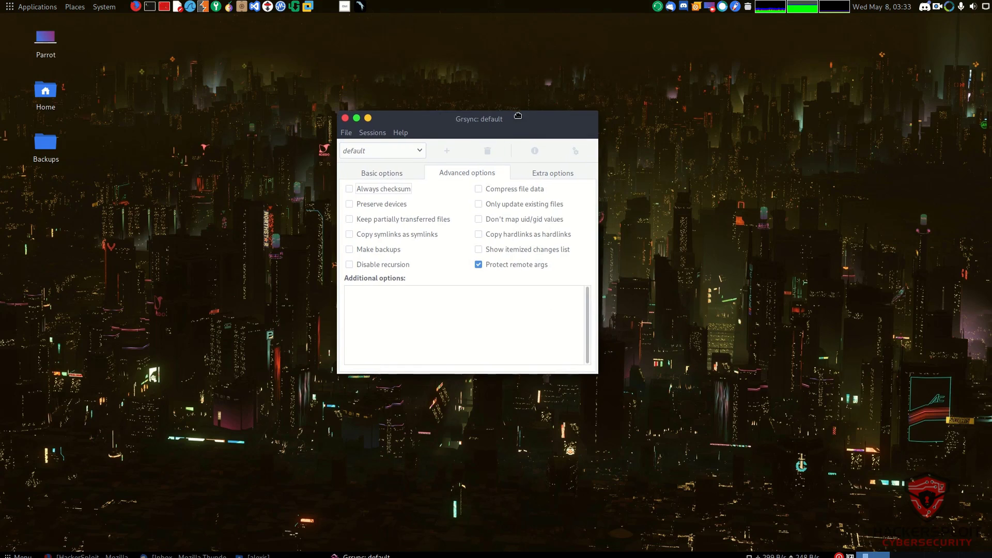
mouse_move(431, 194)
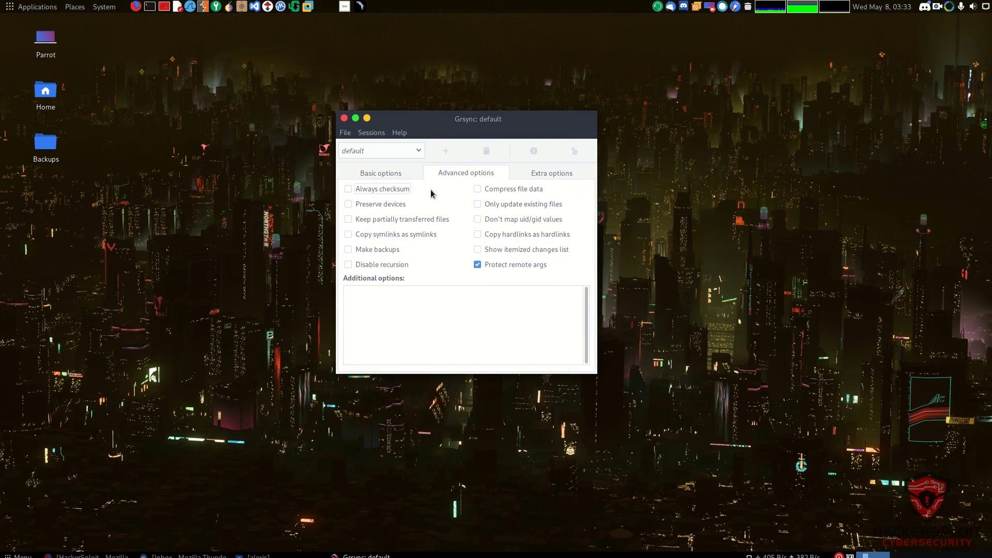
mouse_move(381, 188)
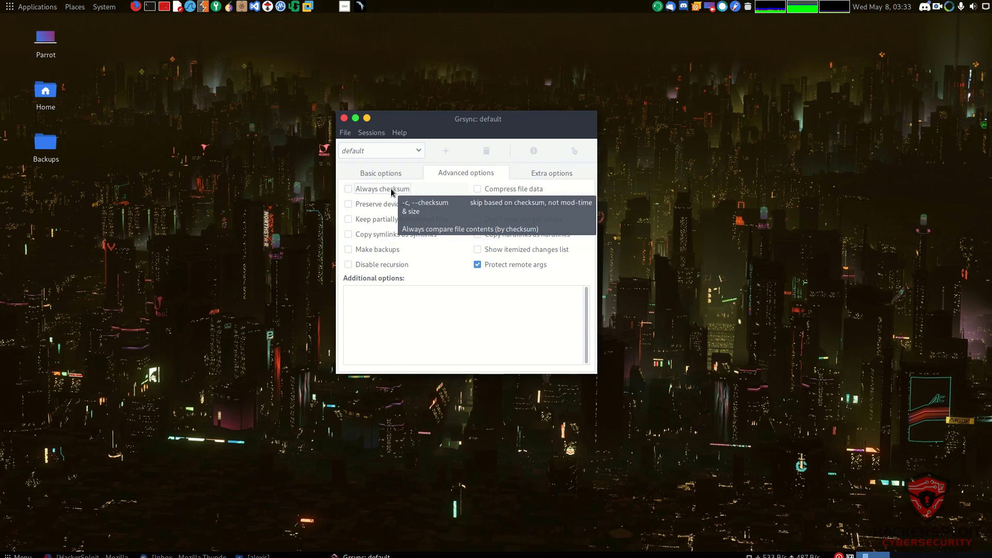
mouse_move(386, 210)
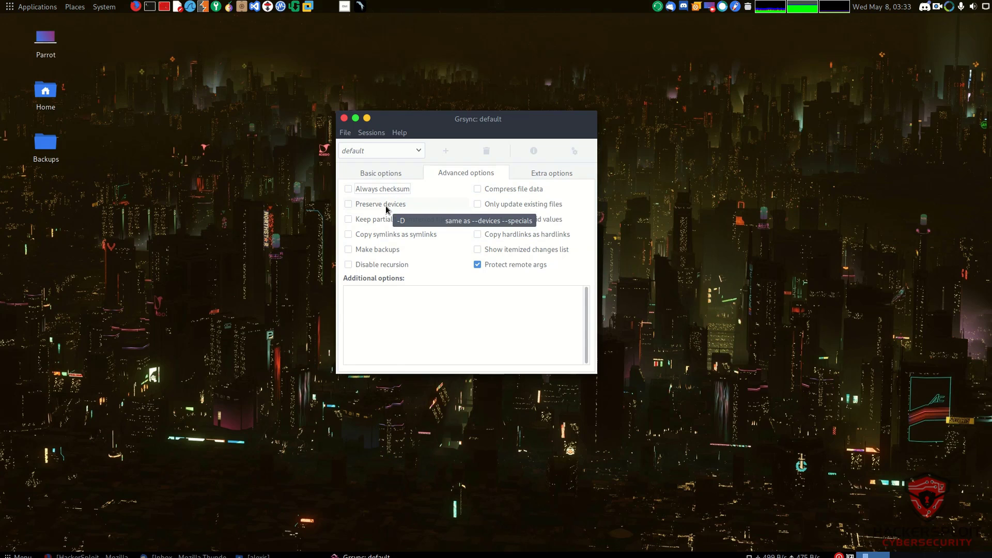
mouse_move(391, 221)
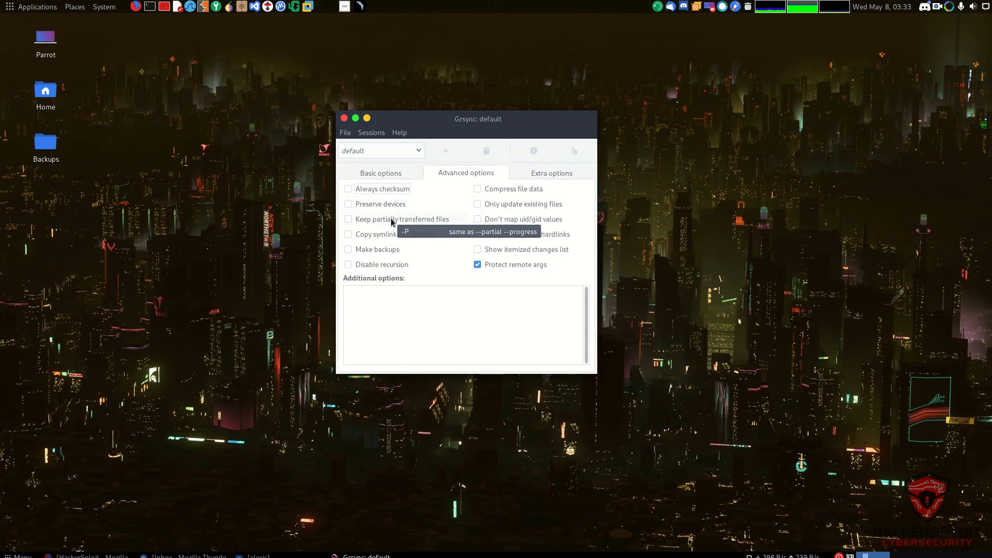
mouse_move(396, 250)
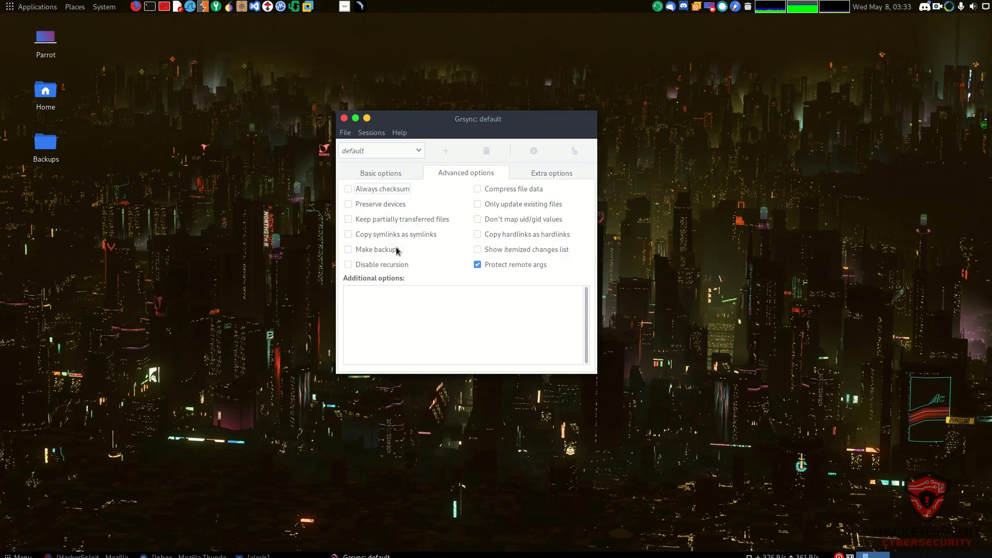
mouse_move(377, 249)
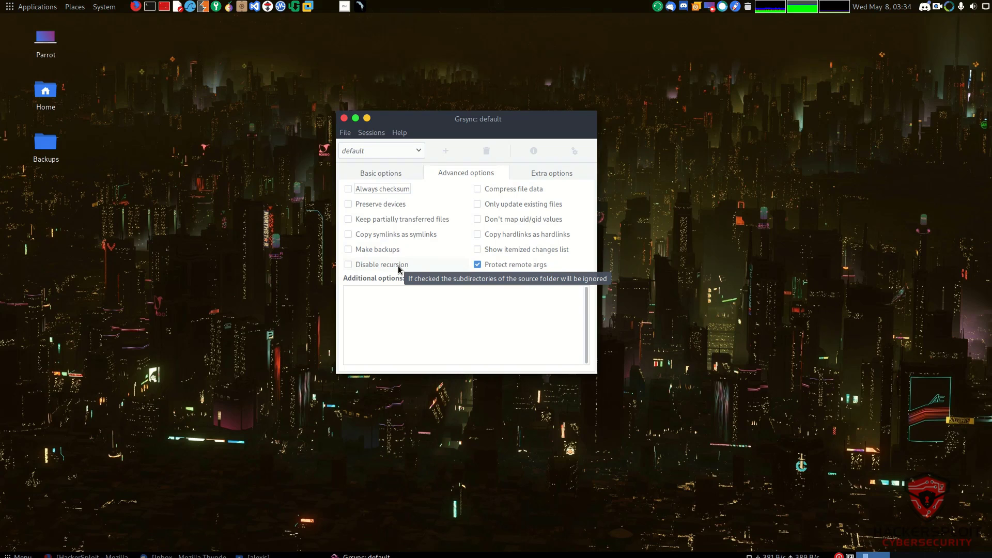
mouse_move(515, 193)
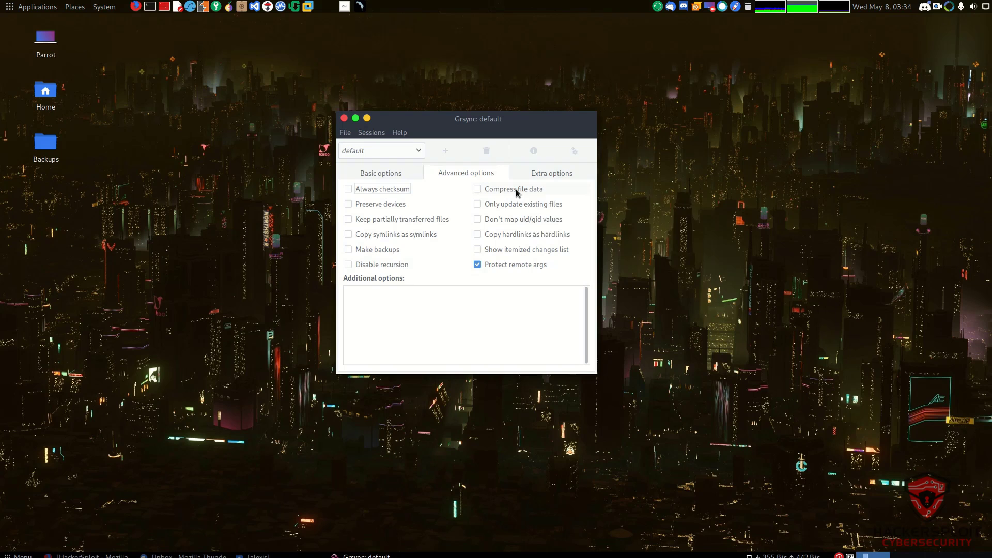
mouse_move(513, 189)
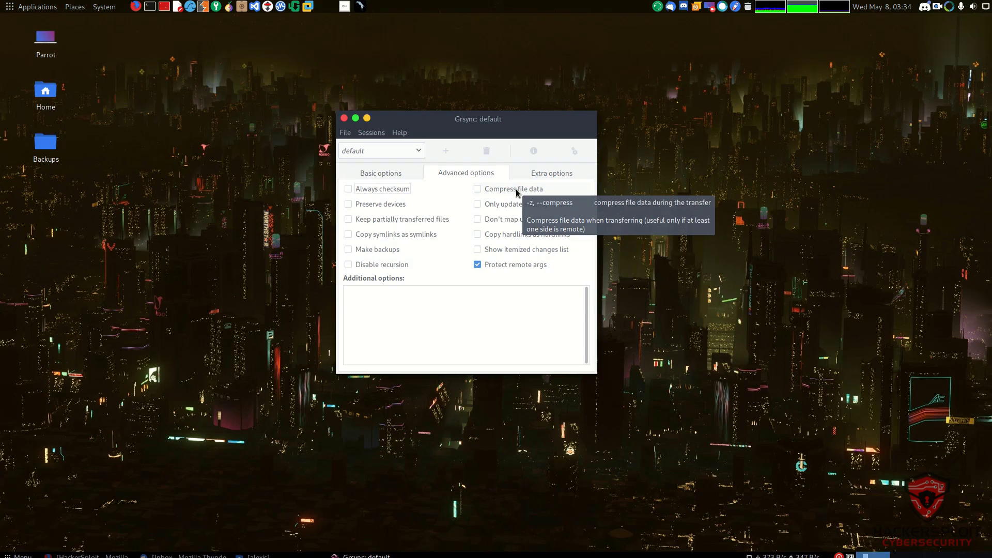
mouse_move(530, 192)
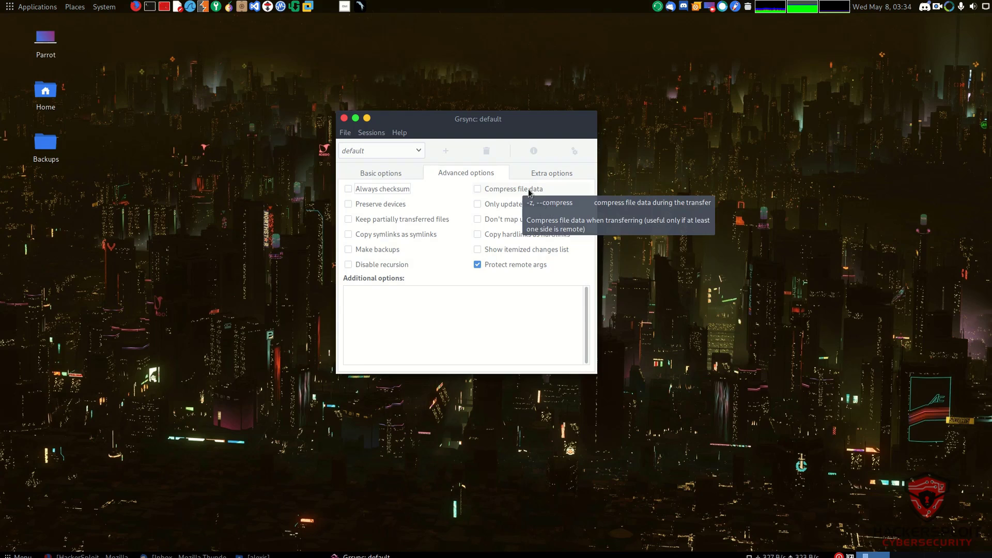
mouse_move(523, 216)
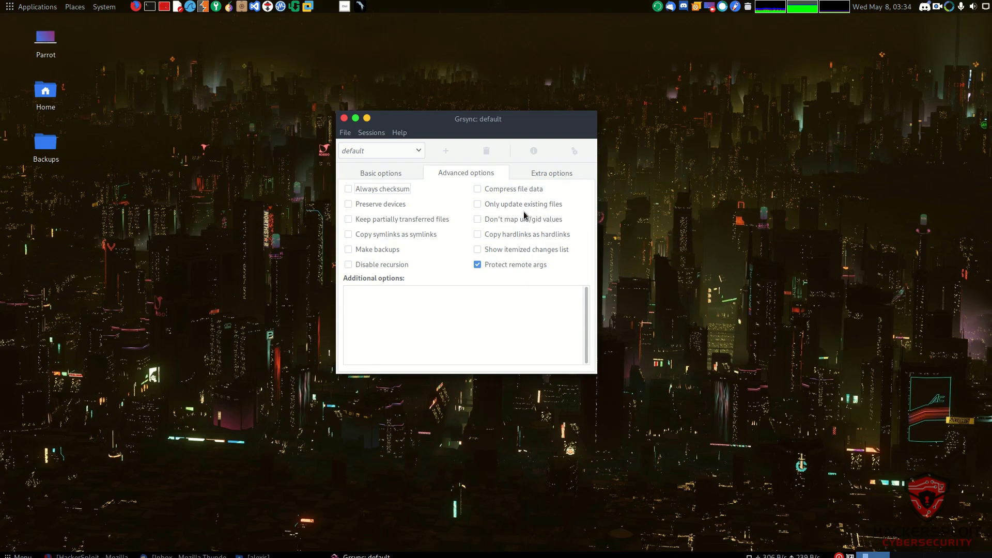
mouse_move(562, 180)
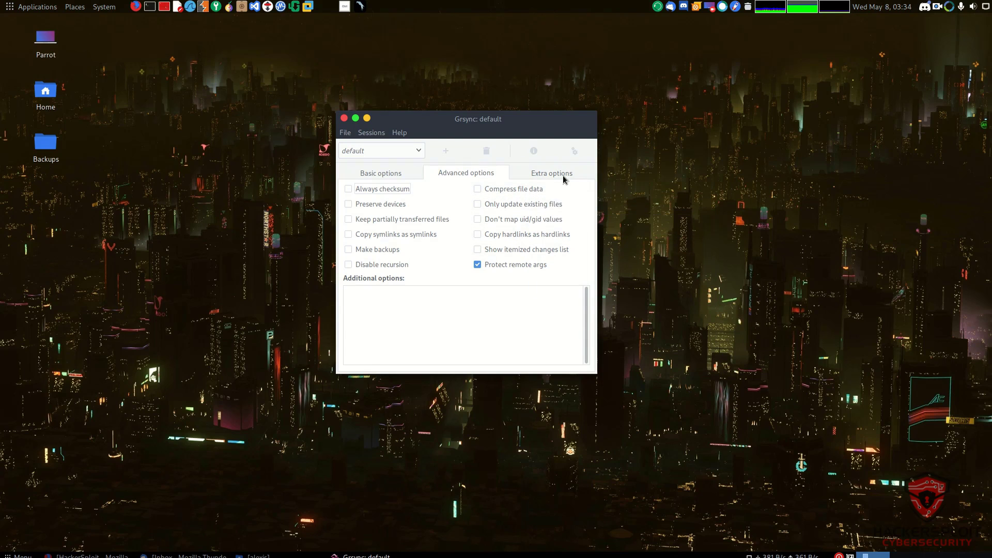
- Switch to the Extra options tab of the default session
click(550, 172)
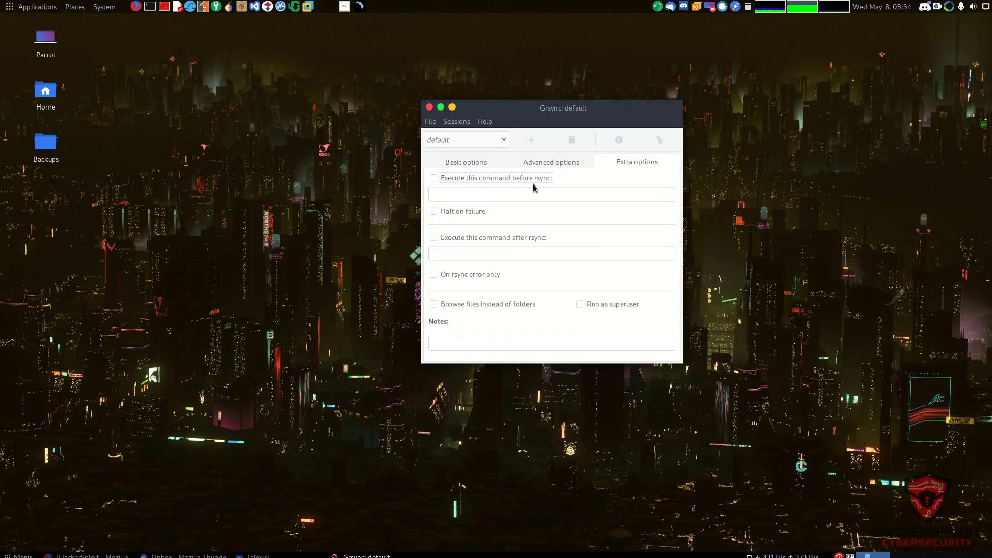
mouse_move(513, 246)
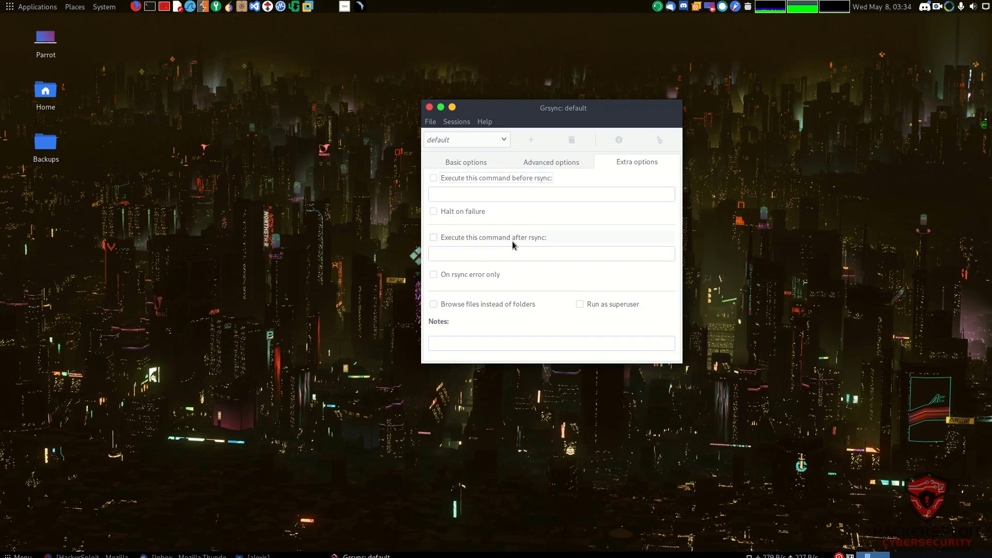
mouse_move(519, 245)
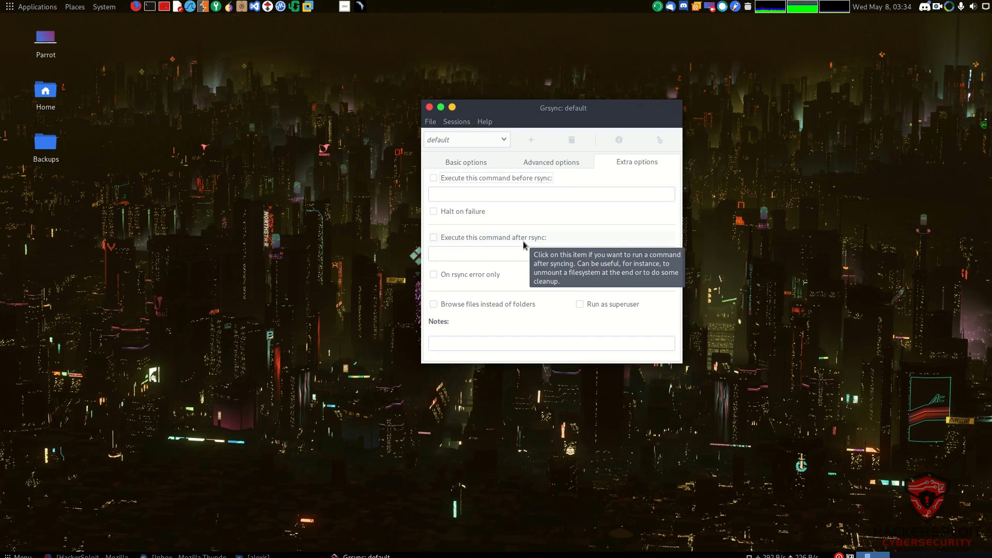
mouse_move(605, 309)
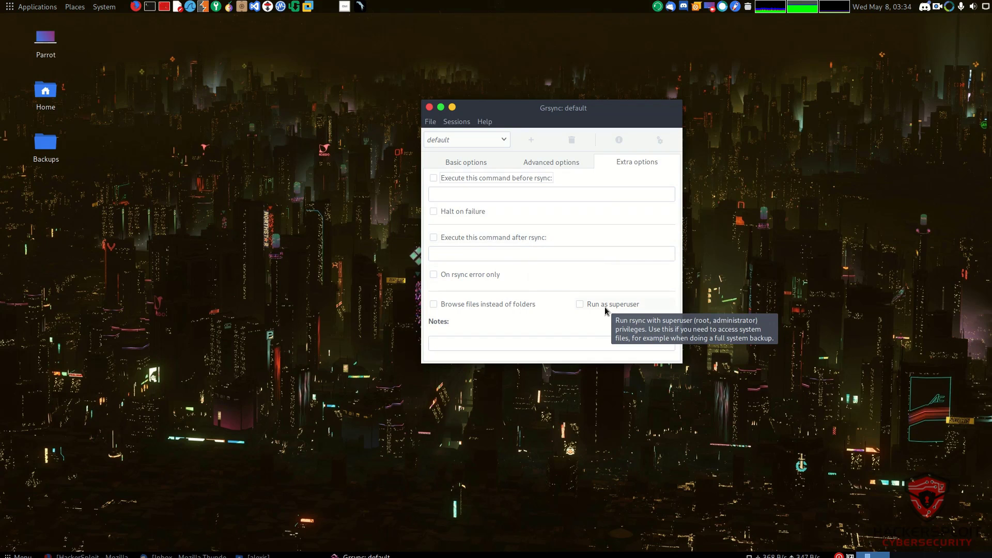
mouse_move(502, 119)
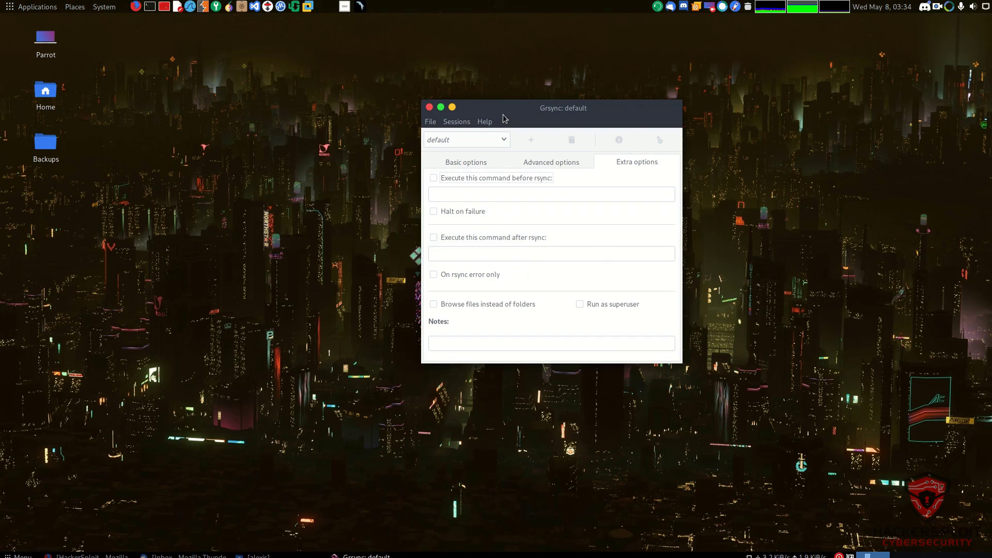
click(465, 162)
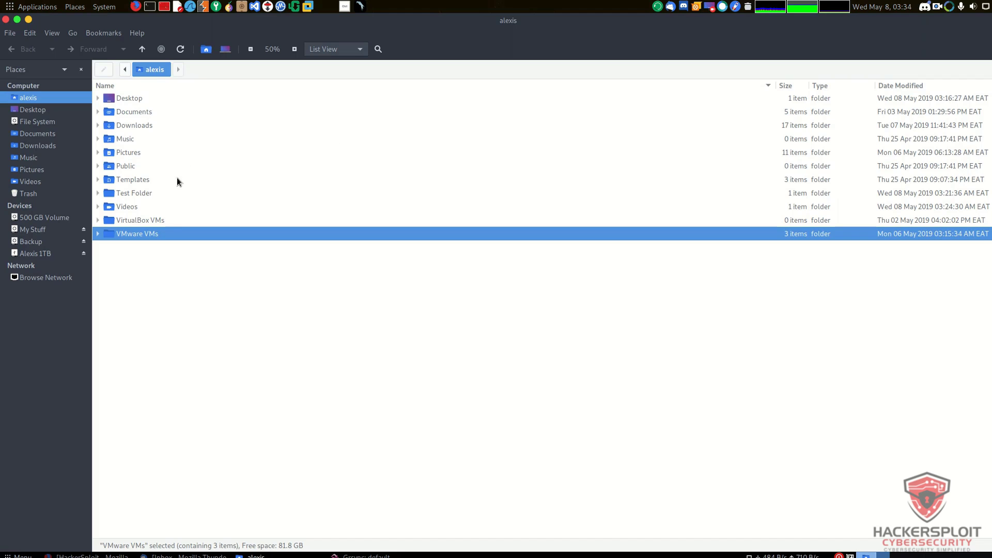
- Open Test Folder in Caja, view Test.txt's contents, then close the file
double_click(134, 193)
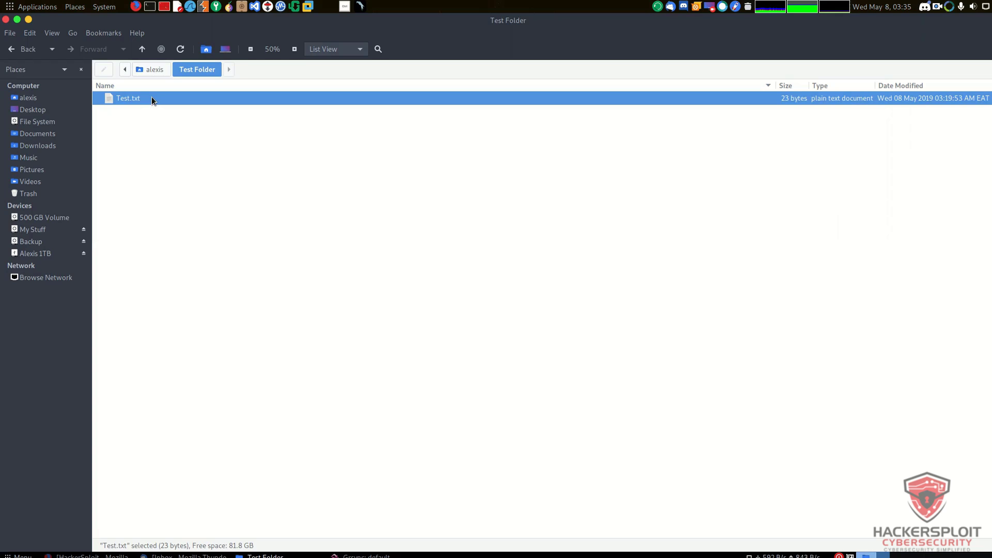
double_click(127, 98)
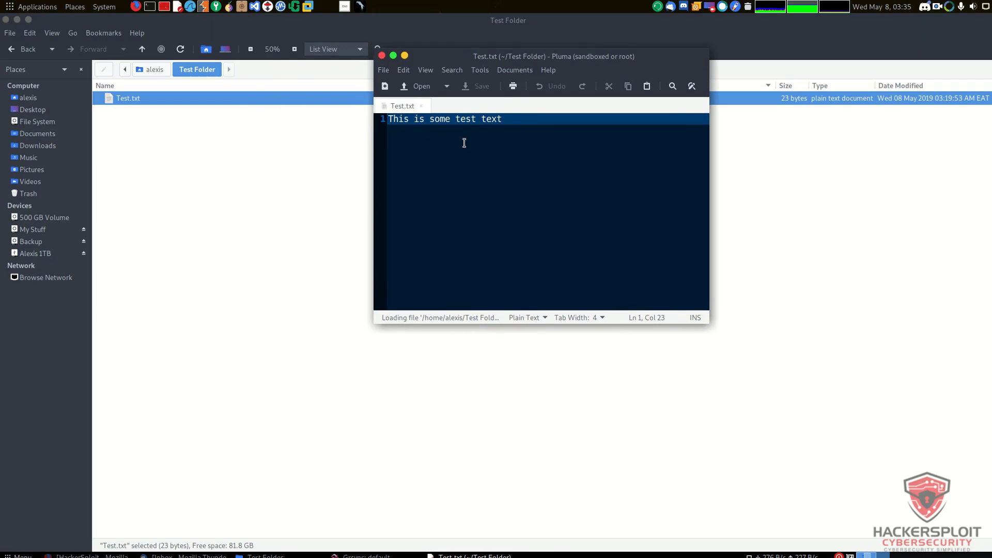
click(382, 56)
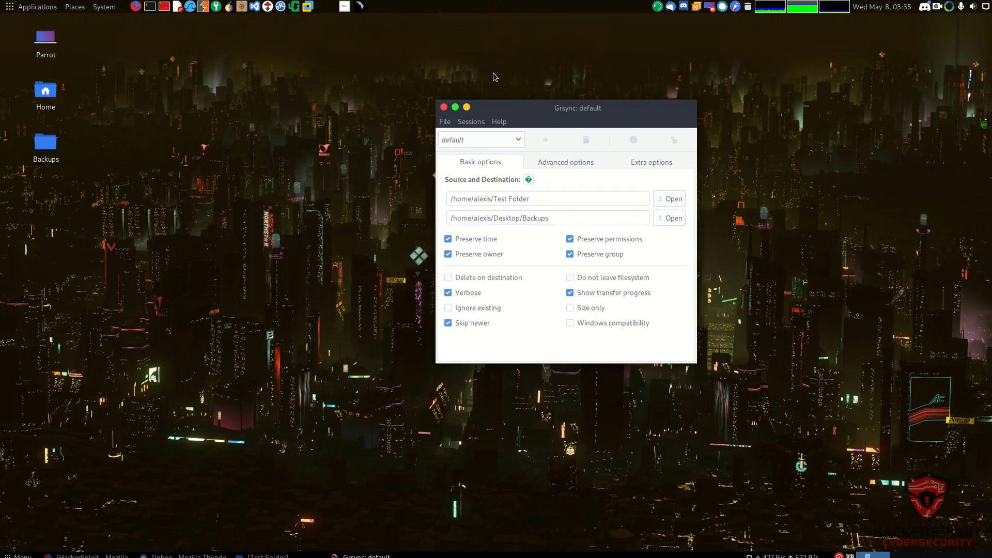
- Review the Basic options and run the sync to 100% completion
click(546, 218)
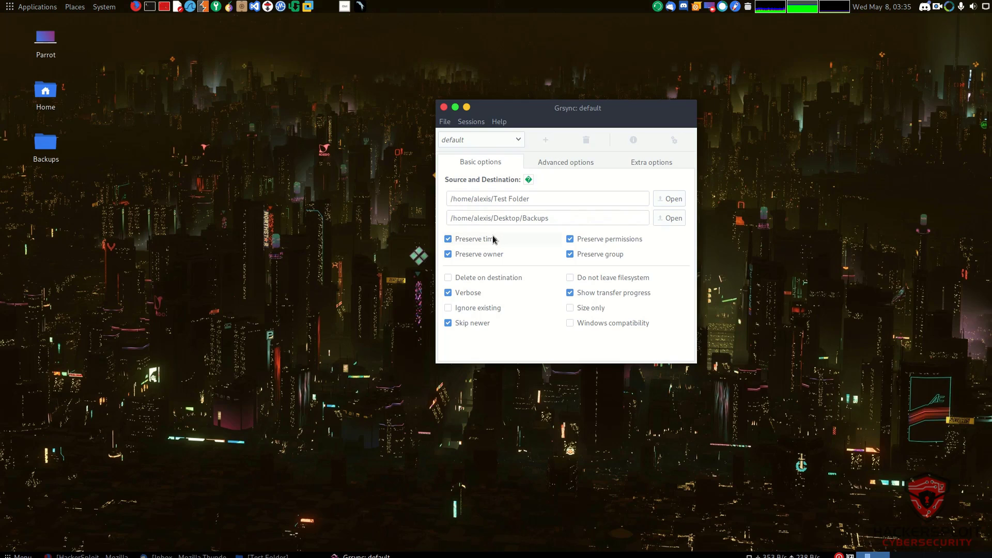
mouse_move(478, 254)
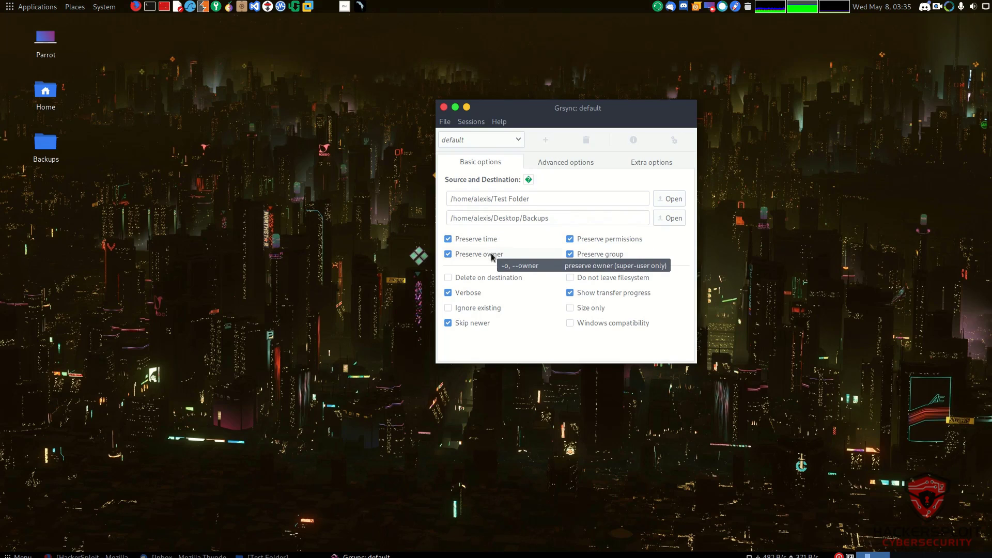
mouse_move(607, 242)
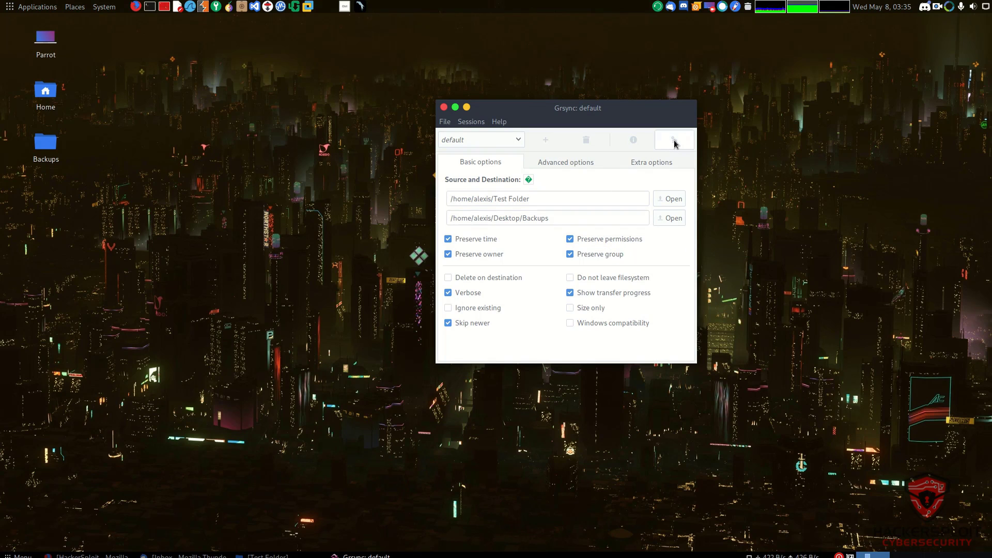
mouse_move(673, 140)
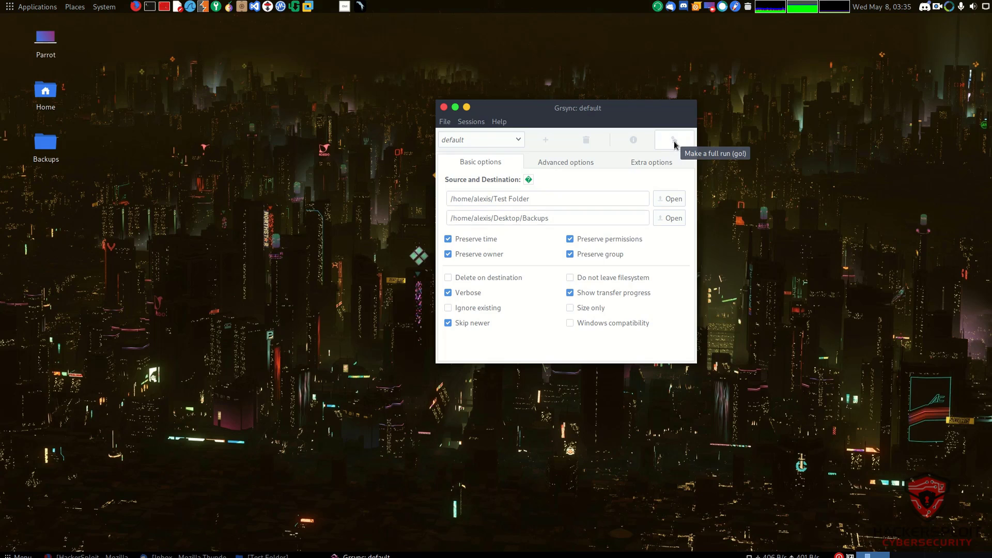
mouse_move(674, 144)
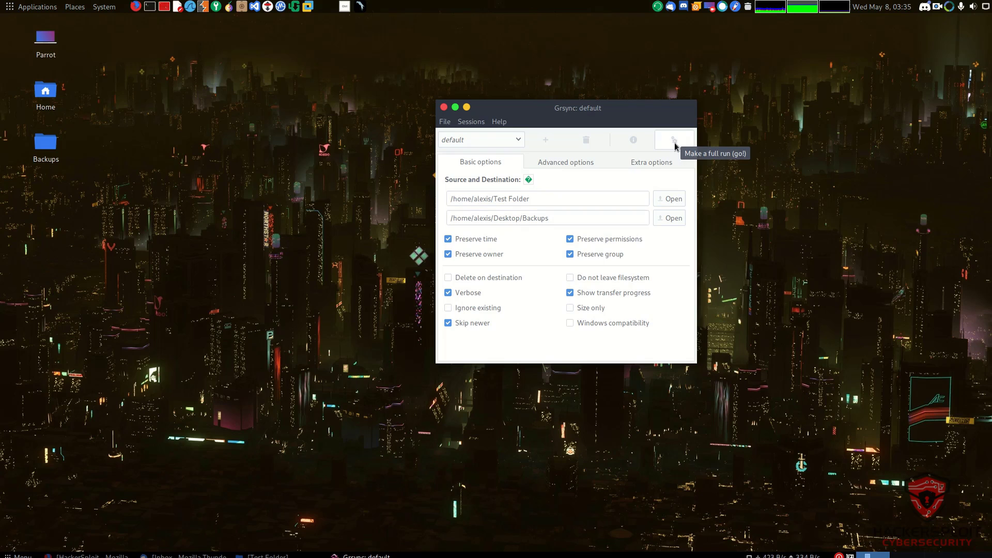
mouse_move(632, 140)
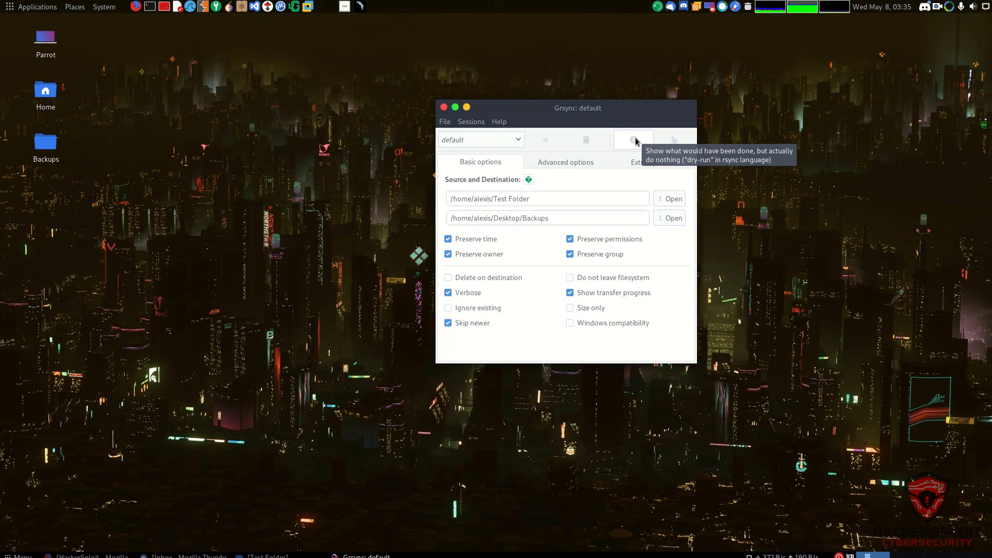
click(632, 139)
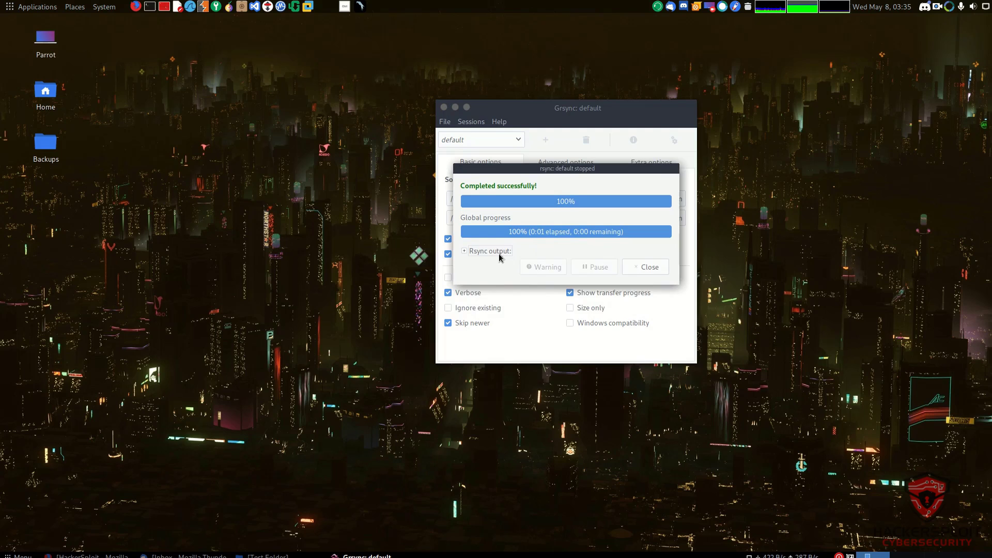
- Check the rsync output log confirming Test.txt transferred with exit status 0, then close it
click(464, 250)
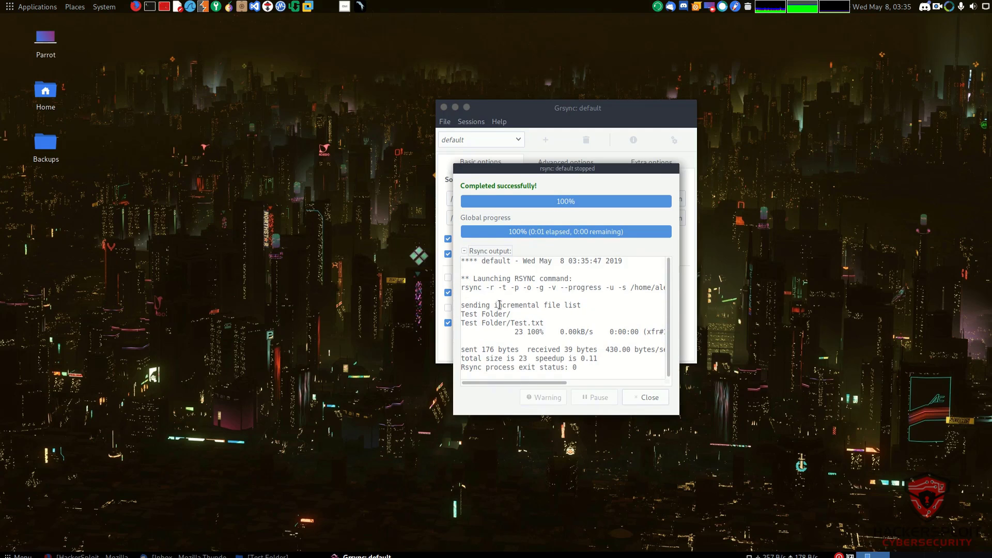
mouse_move(518, 403)
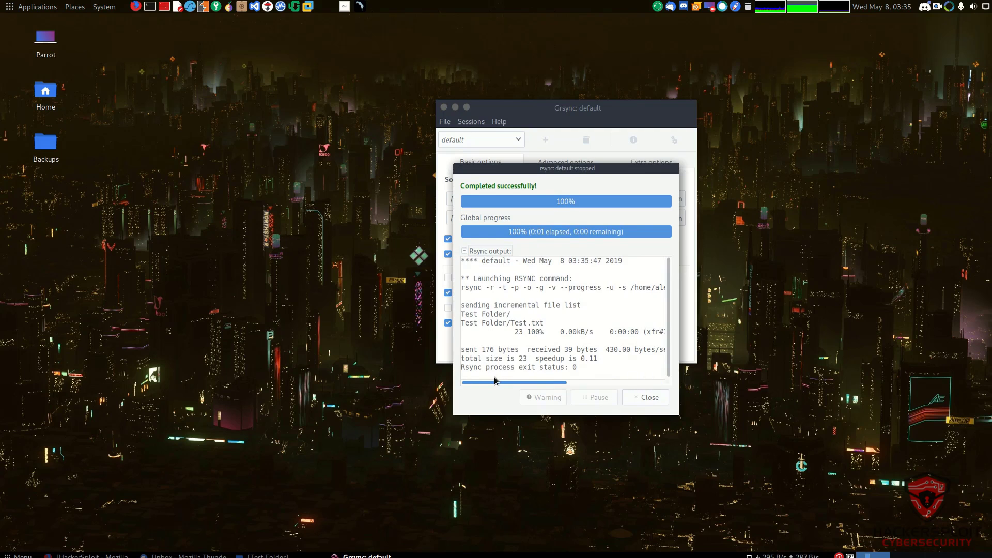
mouse_move(462, 288)
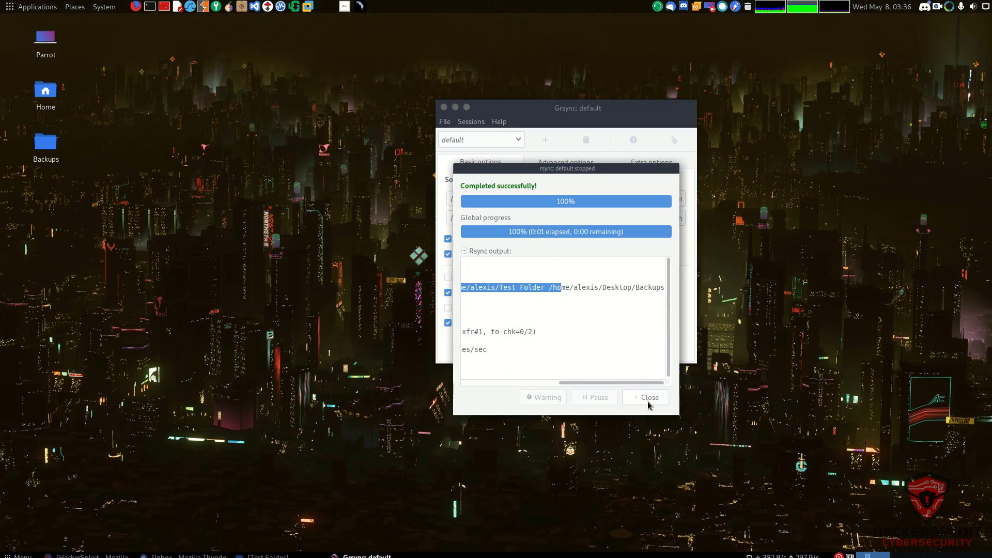
mouse_move(648, 397)
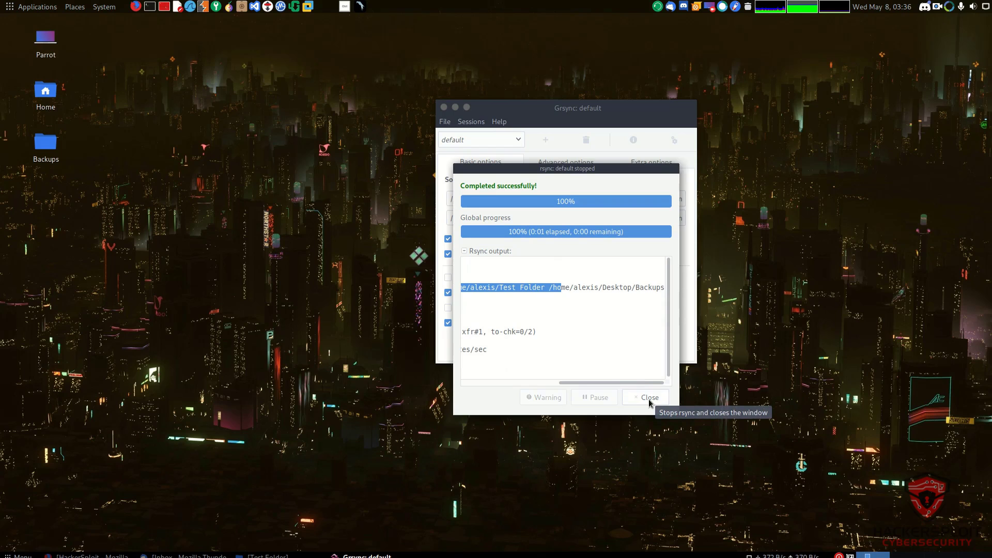
click(646, 397)
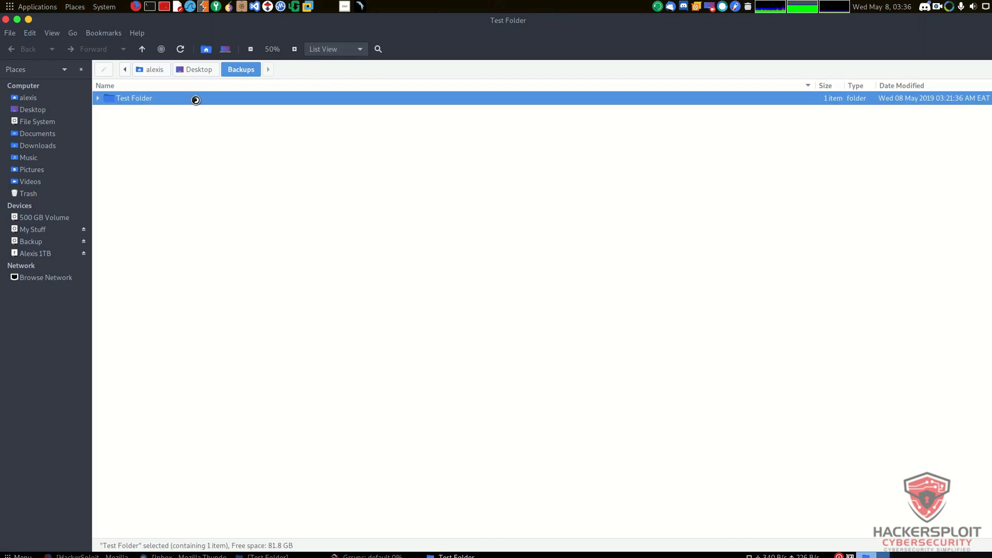
- Open Test Folder in Desktop/Backups to find the 23-byte Test.txt
double_click(133, 98)
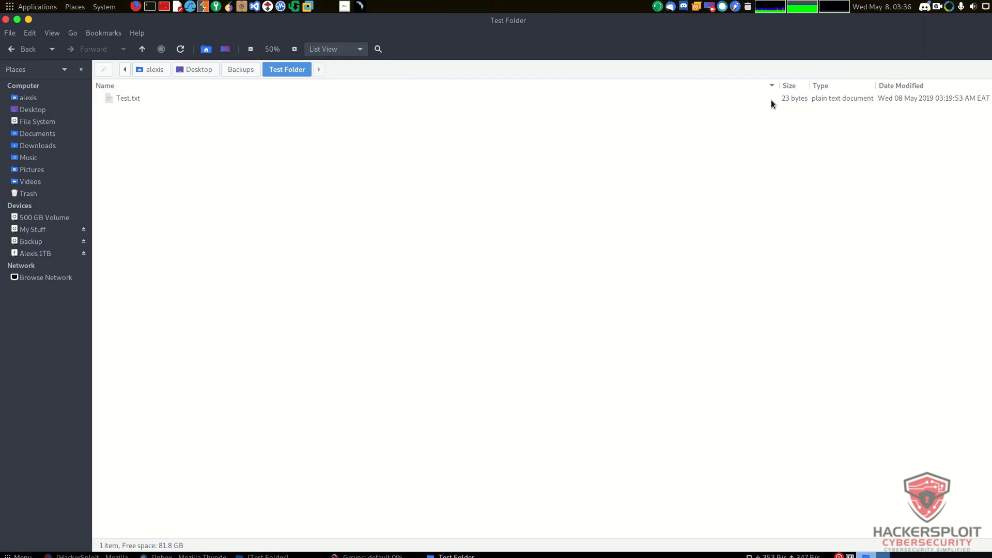
mouse_move(797, 105)
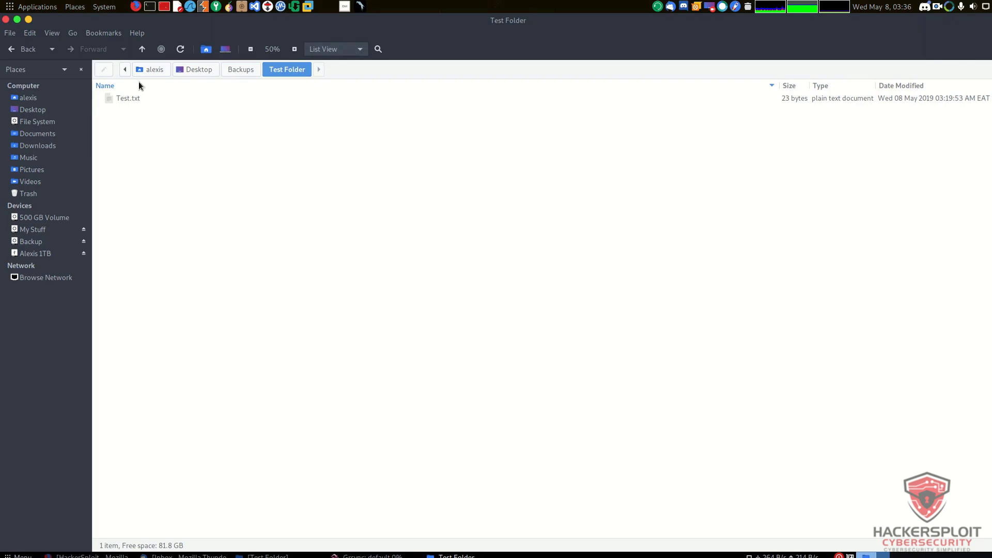
mouse_move(34, 23)
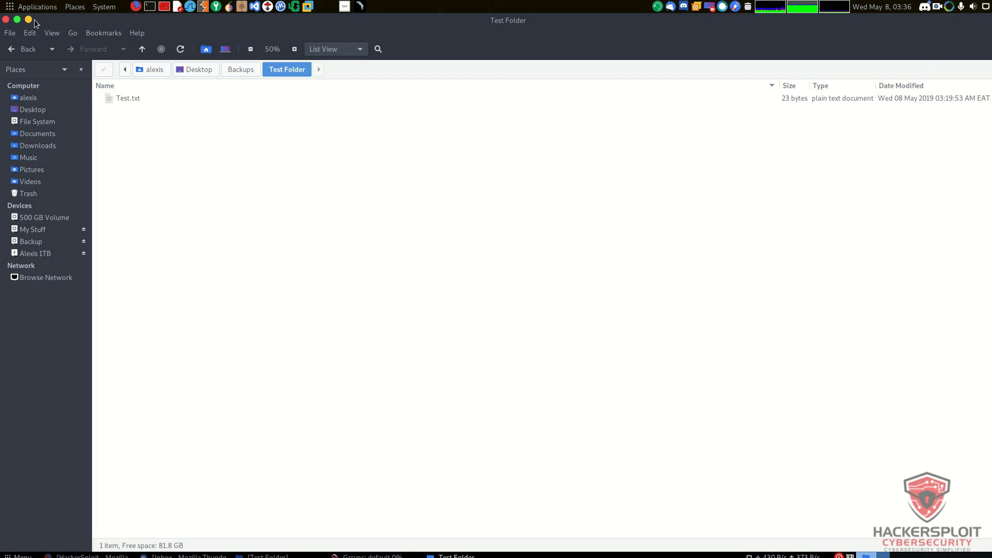